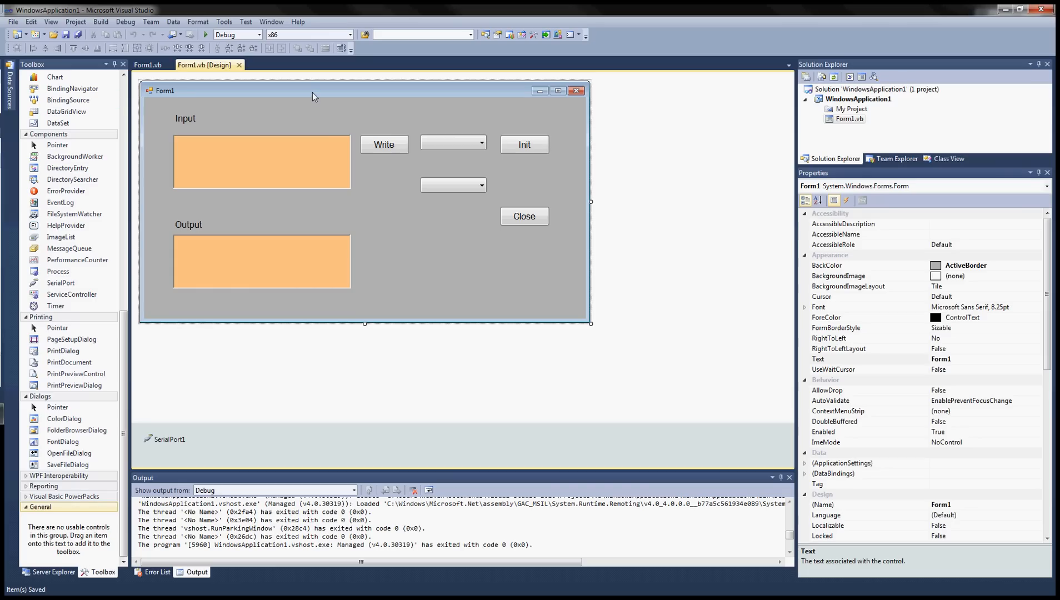
mouse_move(311, 98)
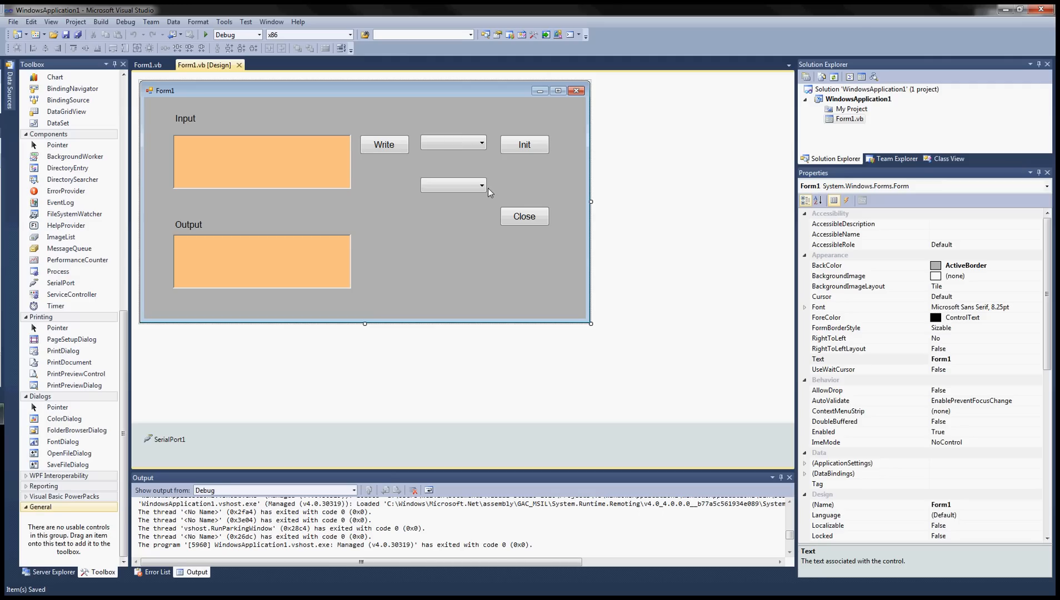
Select baudComboBox and scroll its Properties window down to the Items property
left_click(451, 184)
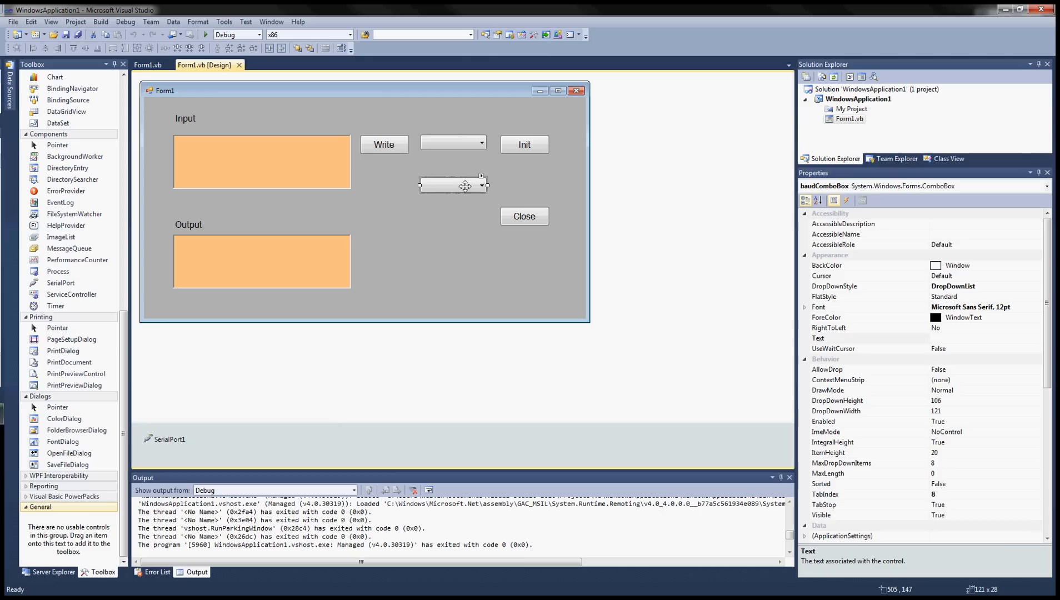
mouse_move(1054, 295)
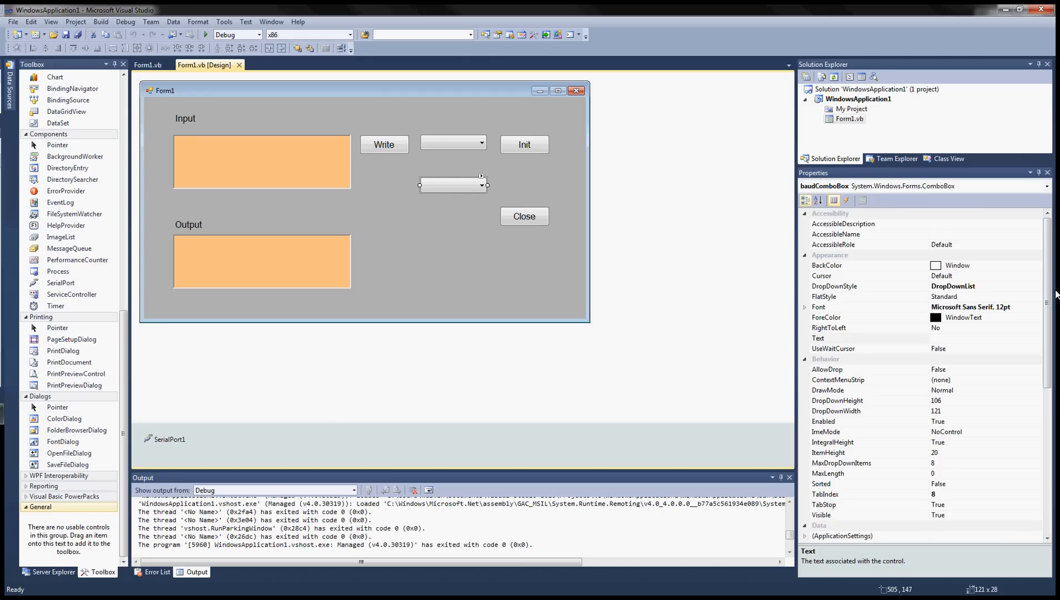
scroll("down", 3)
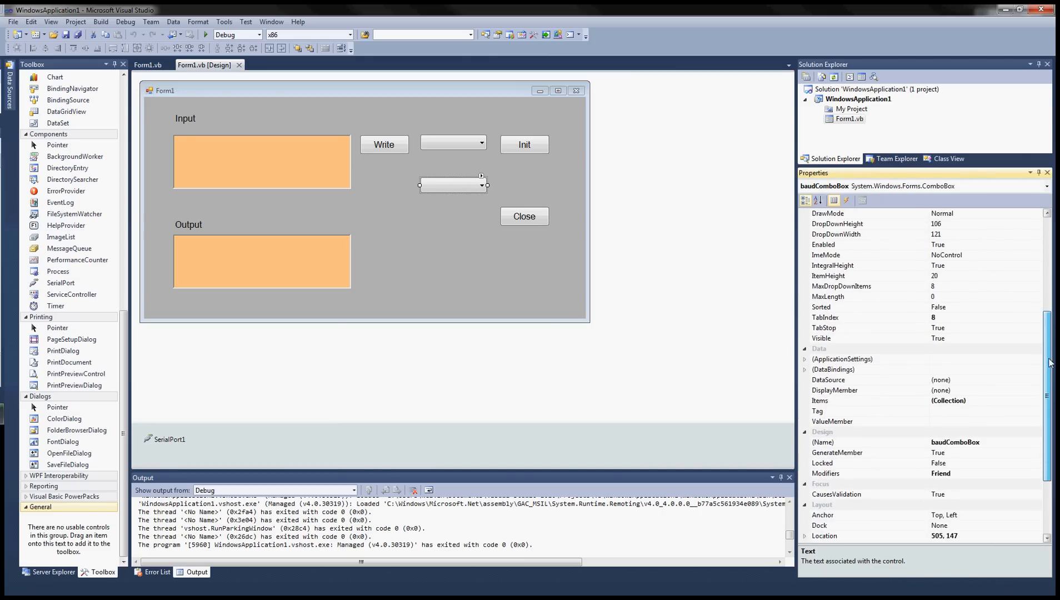
scroll("down", 3)
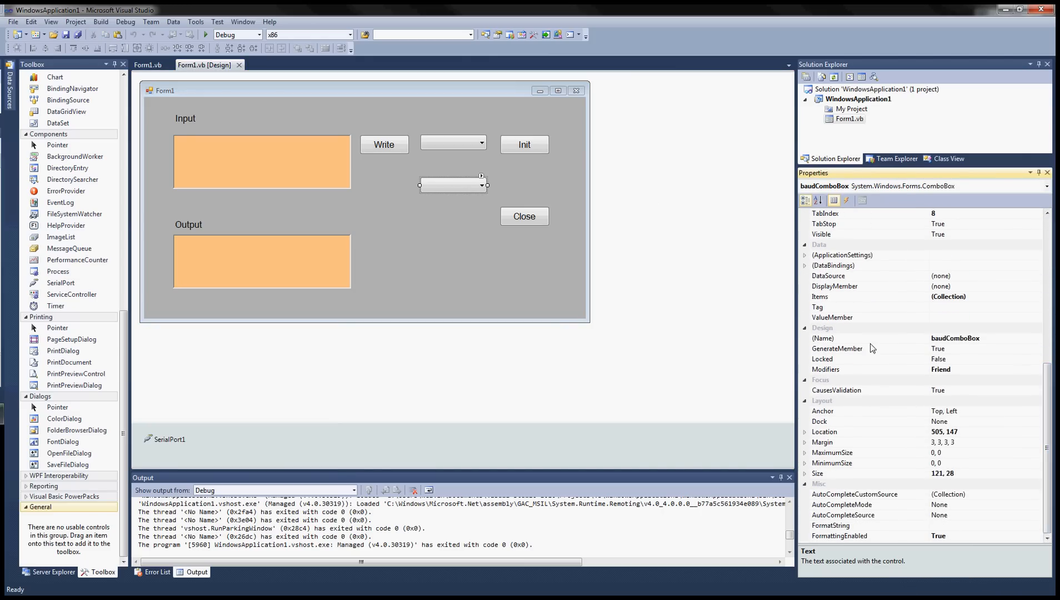
mouse_move(904, 307)
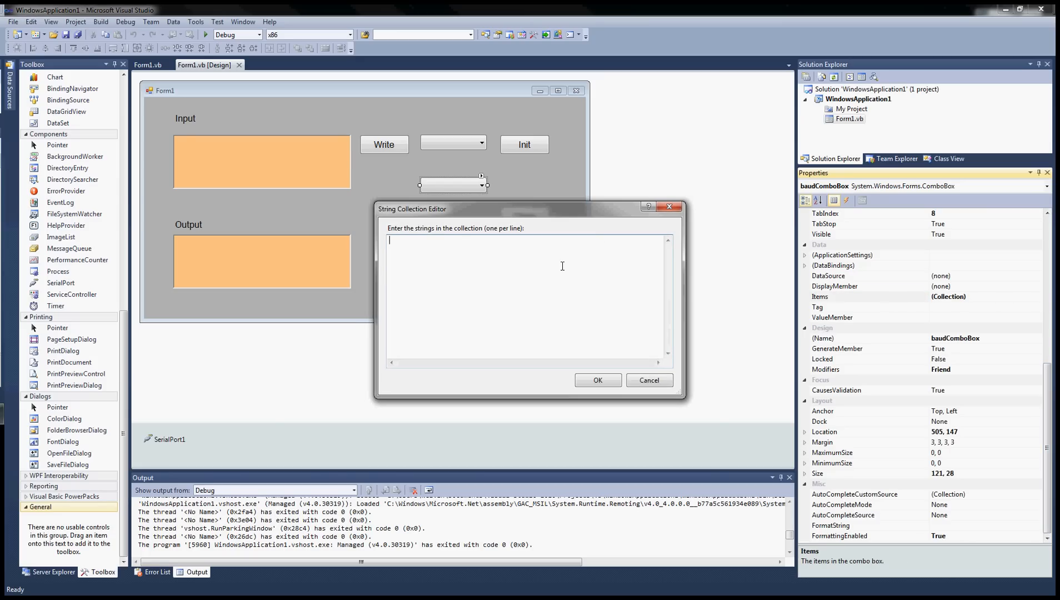
Enter baud rates 9600 and 115200 as the combo box's Items and confirm
type("9600")
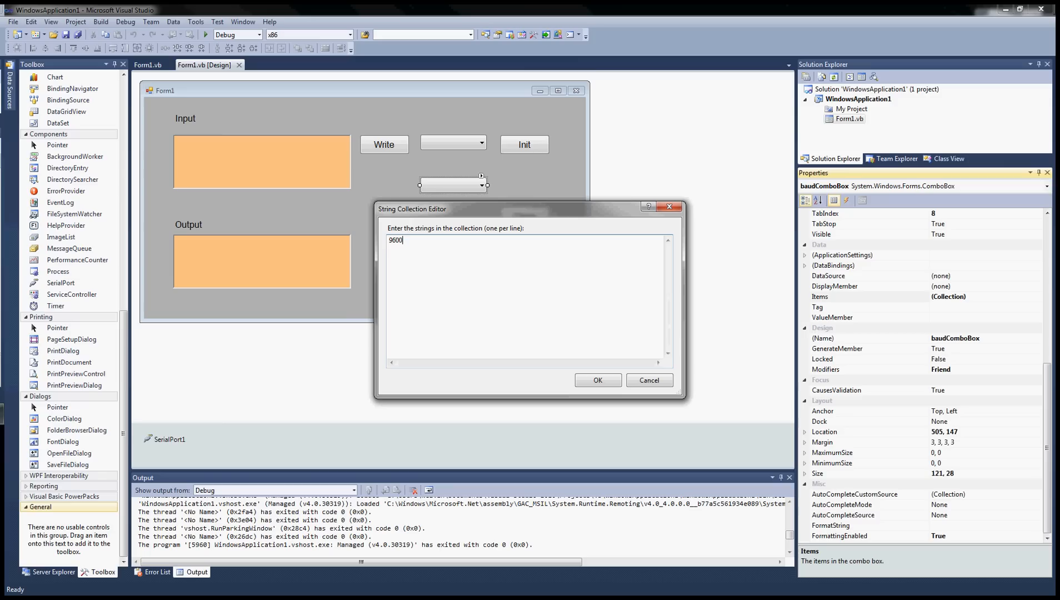
type("115200")
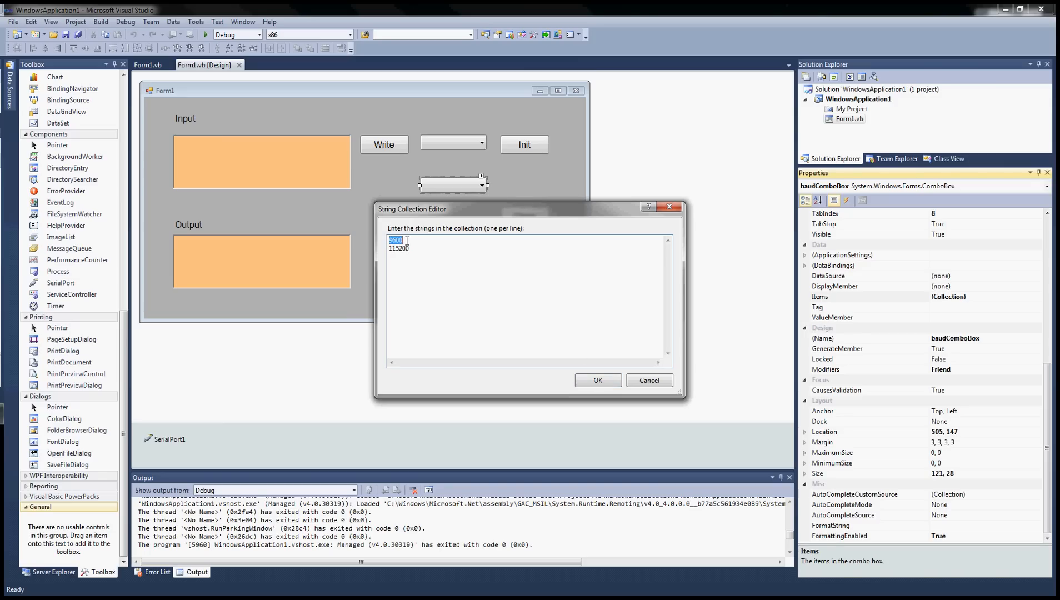
left_click(596, 379)
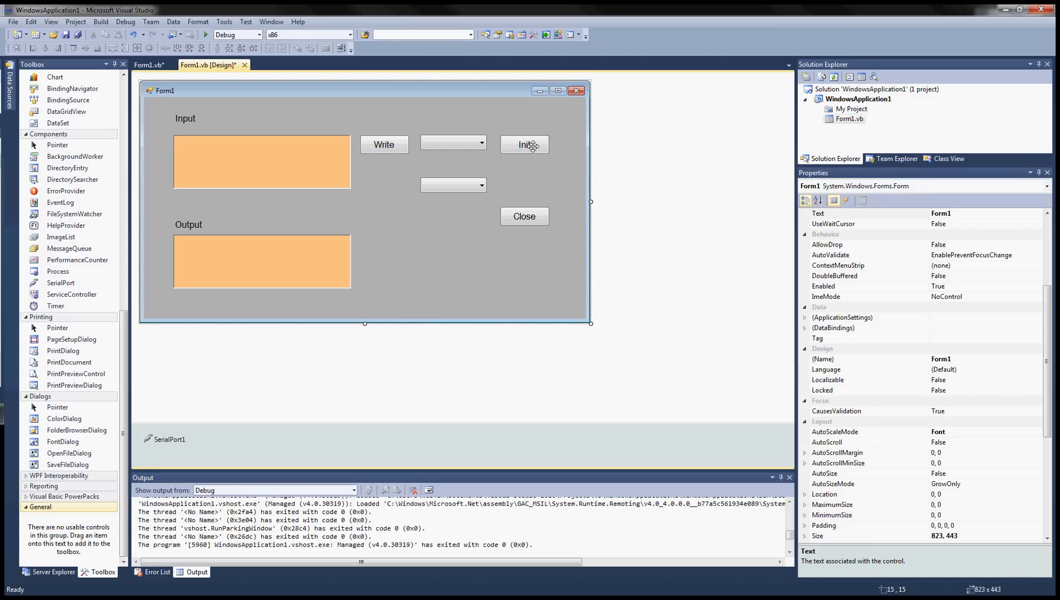
Create initButton_Click and write SerialPort1.PortName = portComboBox.Text
double_click(525, 145)
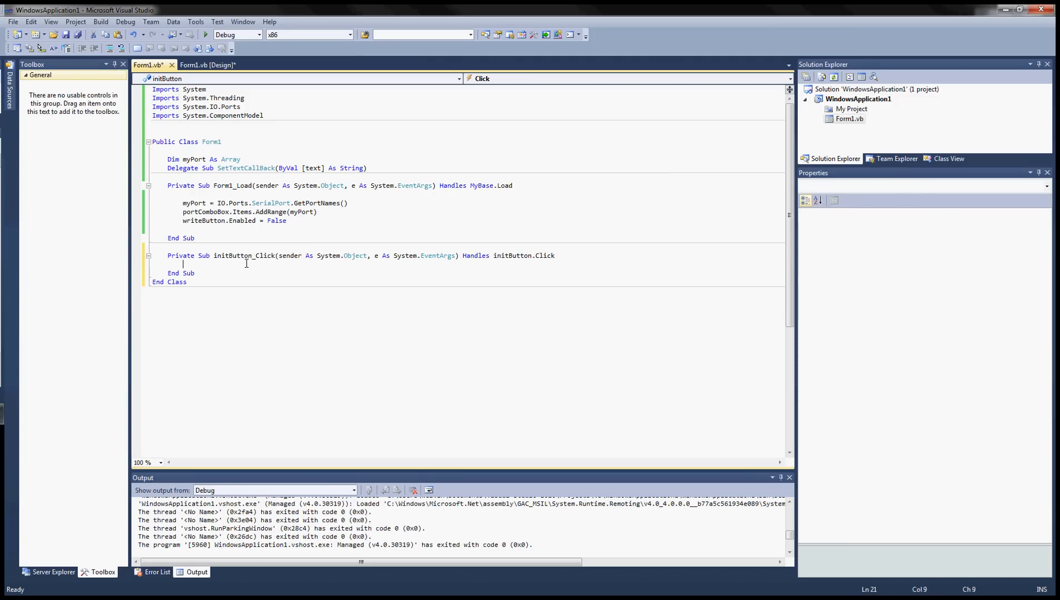
type("Seria")
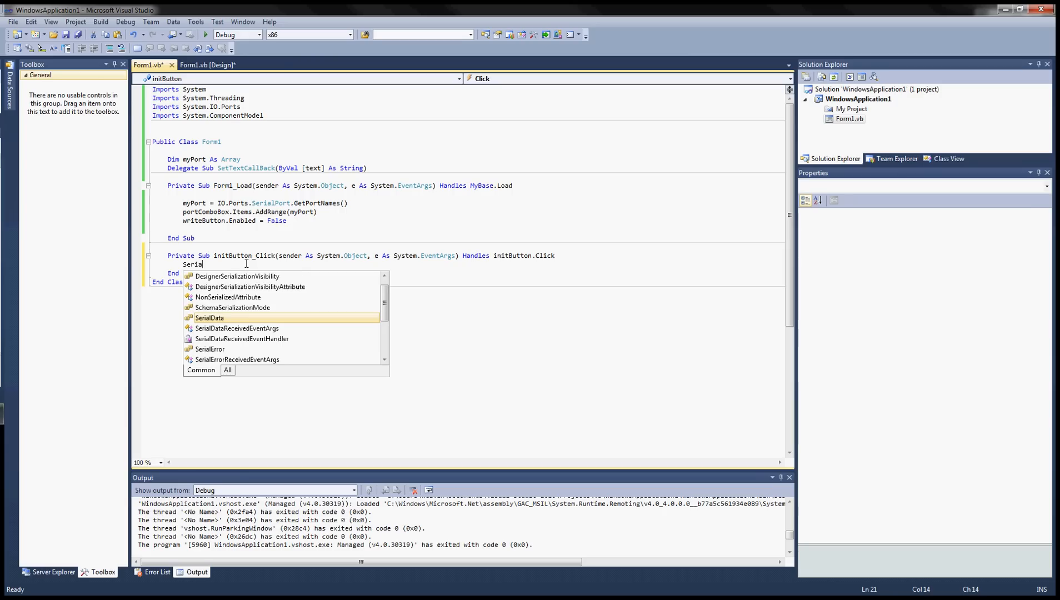
type("lPort1.")
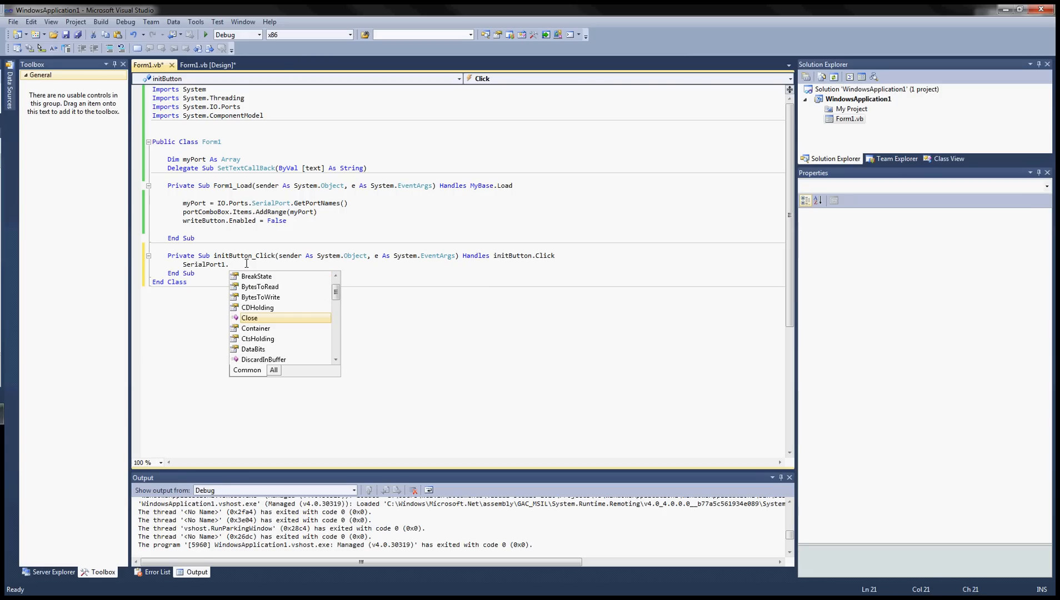
type("PortName")
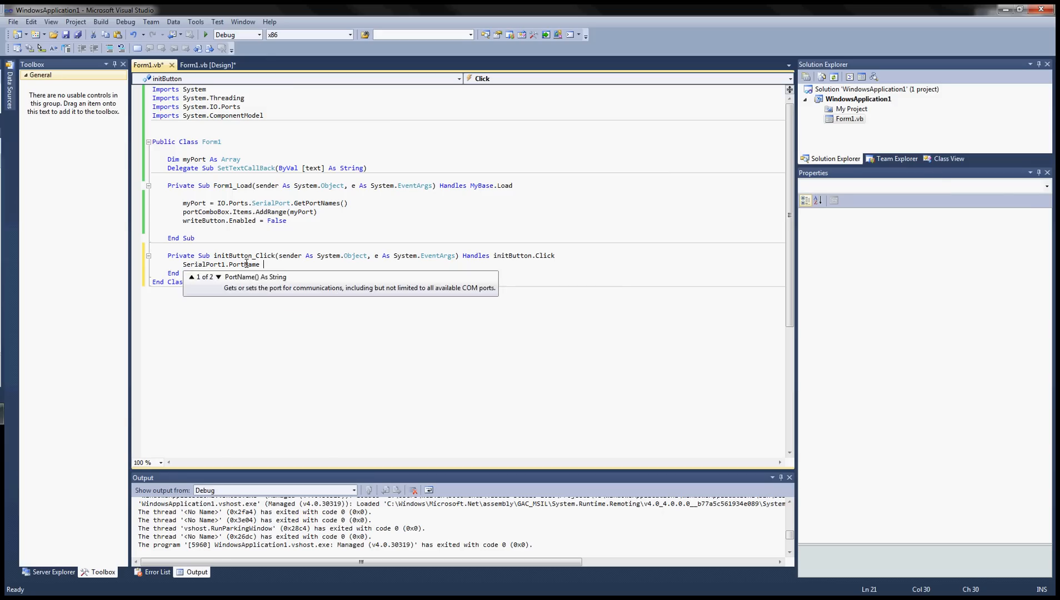
type("=")
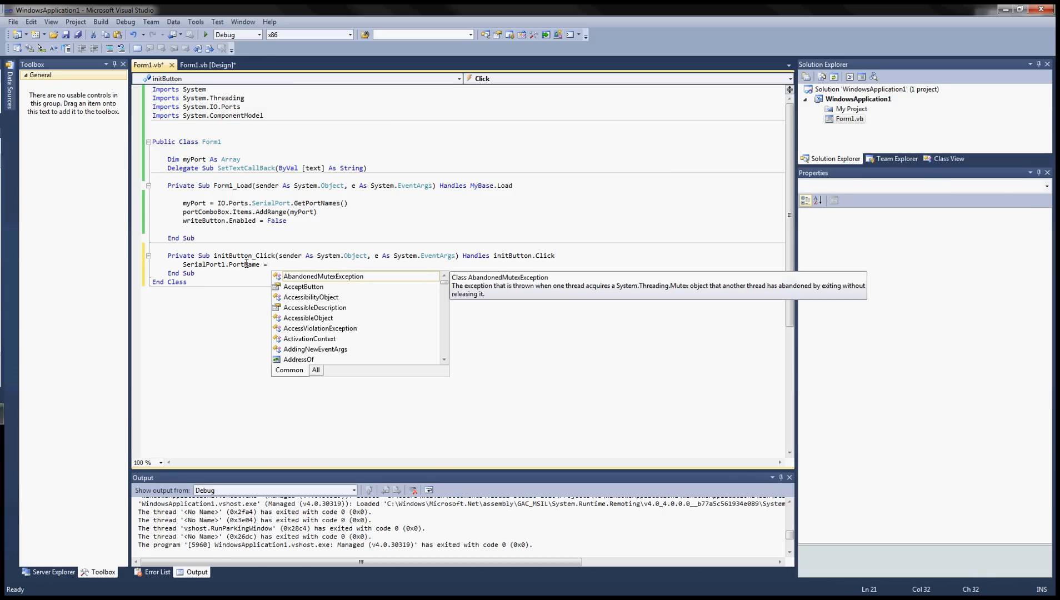
type("portComboBox.Tex")
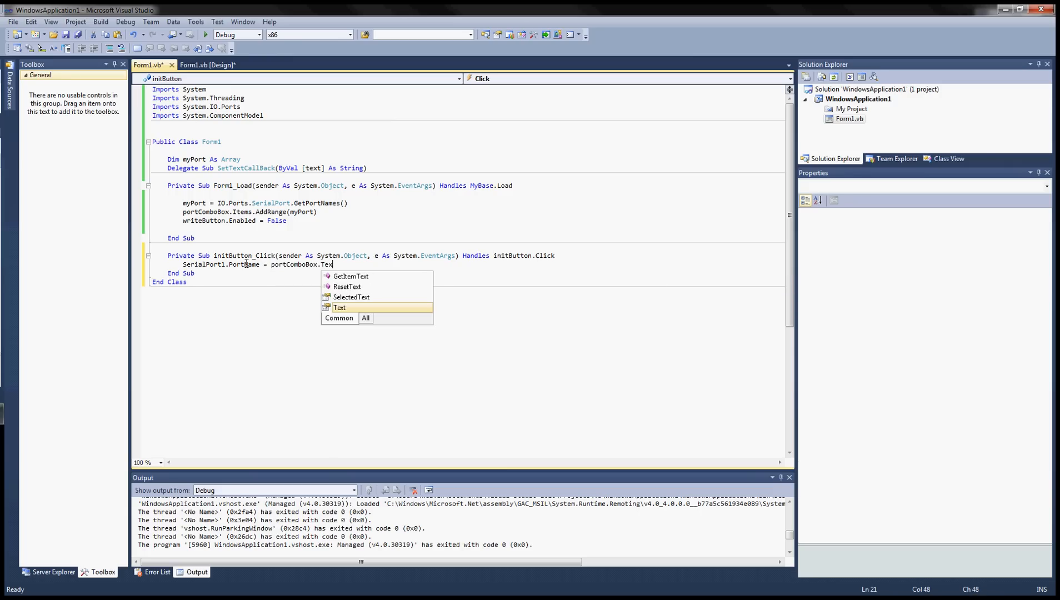
key("Enter")
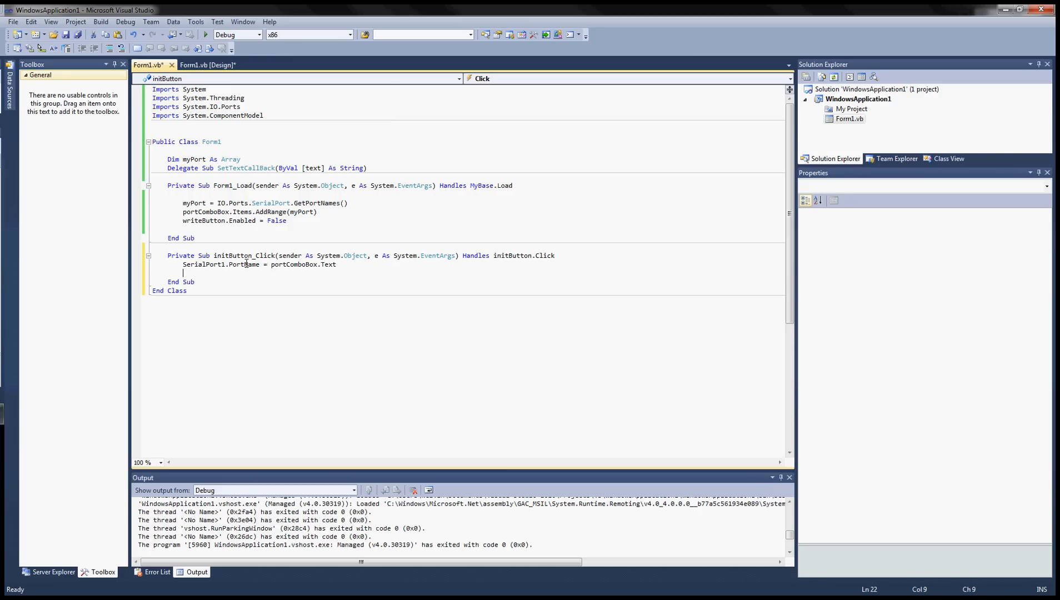
mouse_move(246, 263)
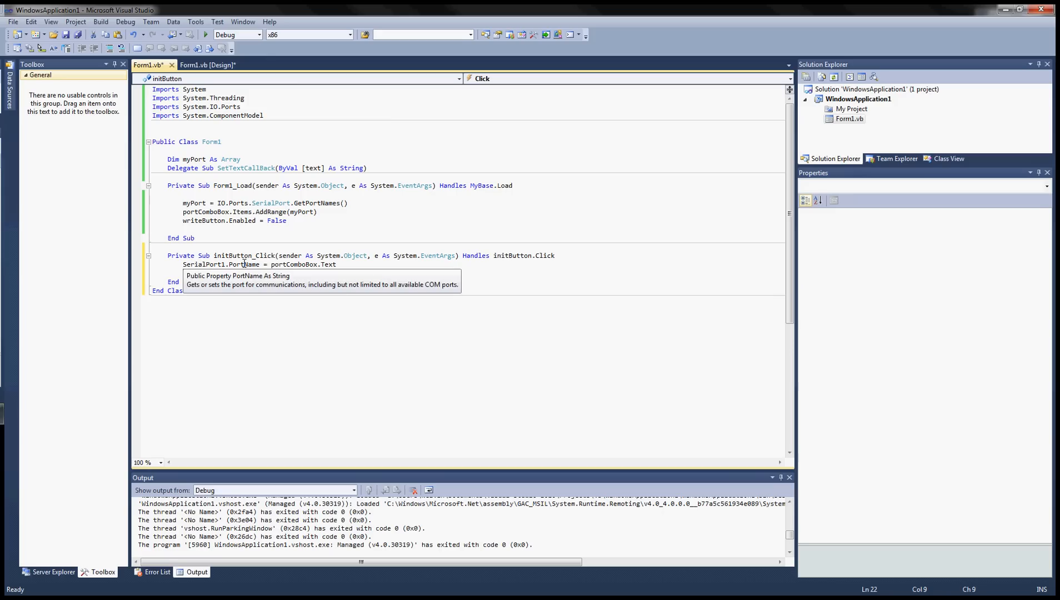
Add SerialPort1.BaudRate = baudComboBox.Text to initButton_Click
type("Seria")
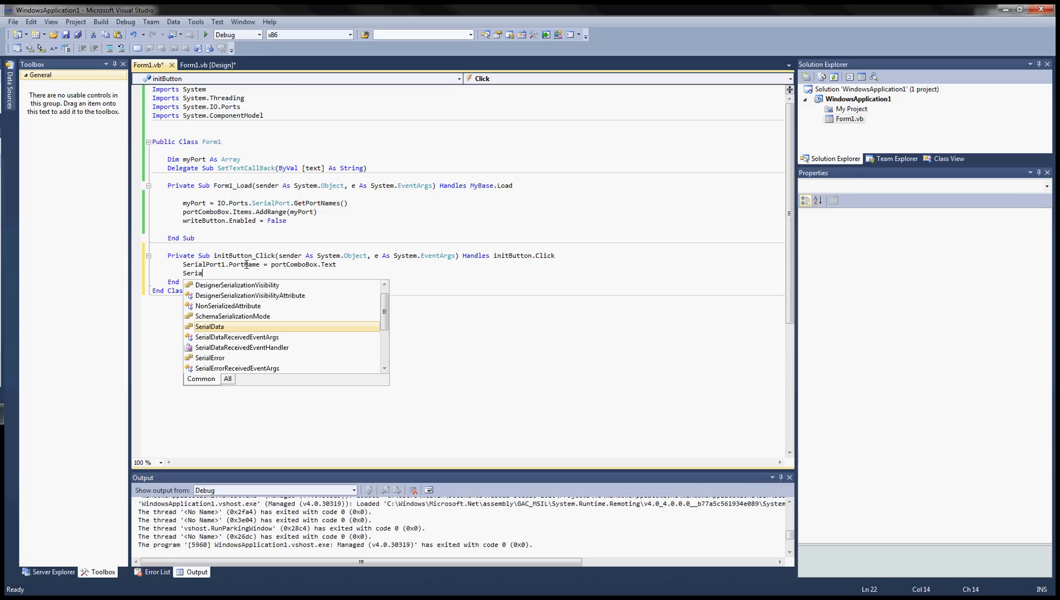
type("lPort1")
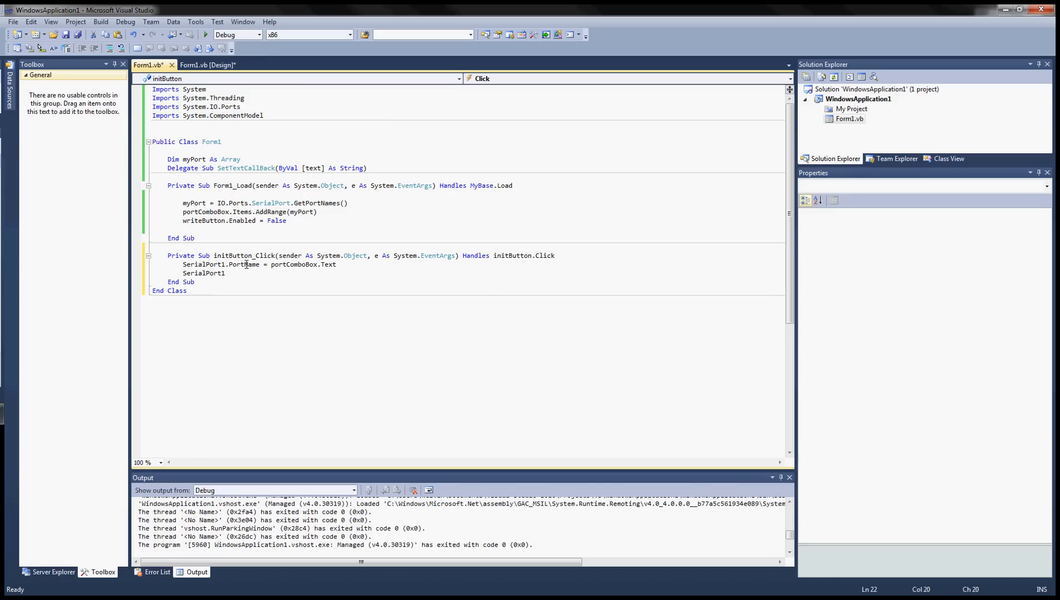
type(".")
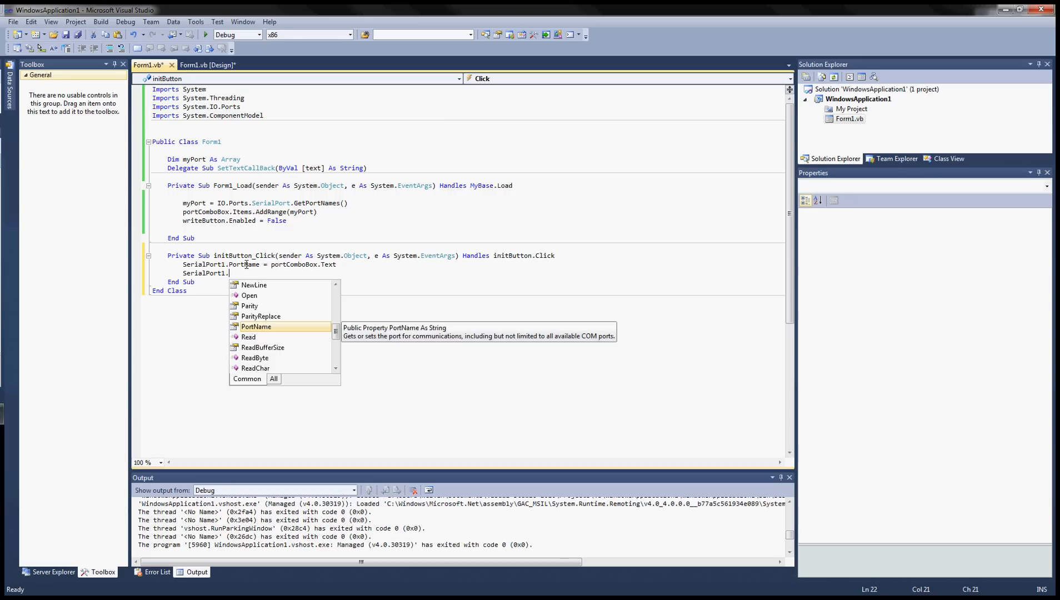
type("BaudRate =")
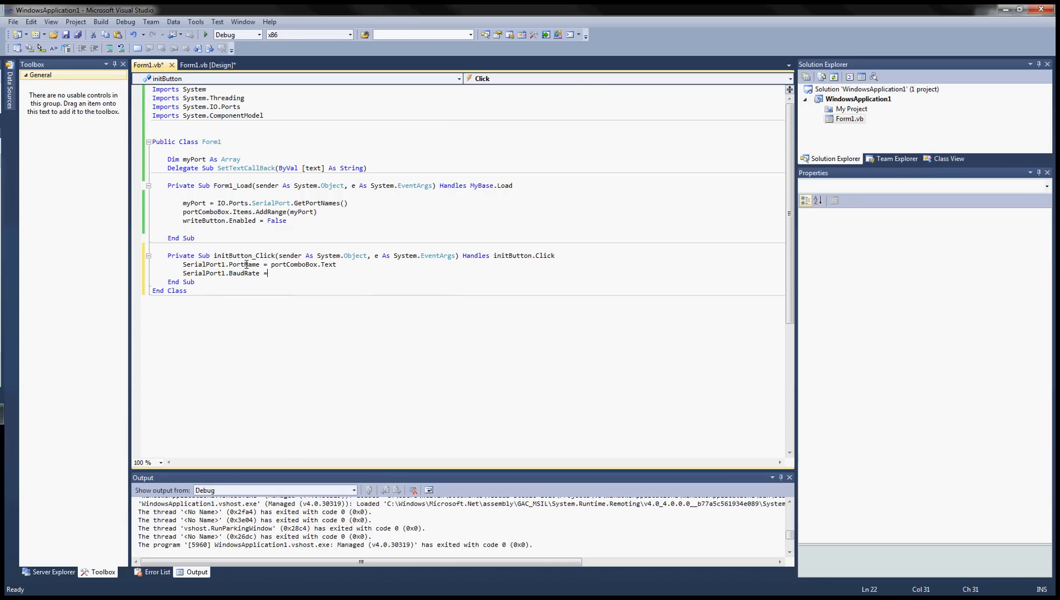
type("ba")
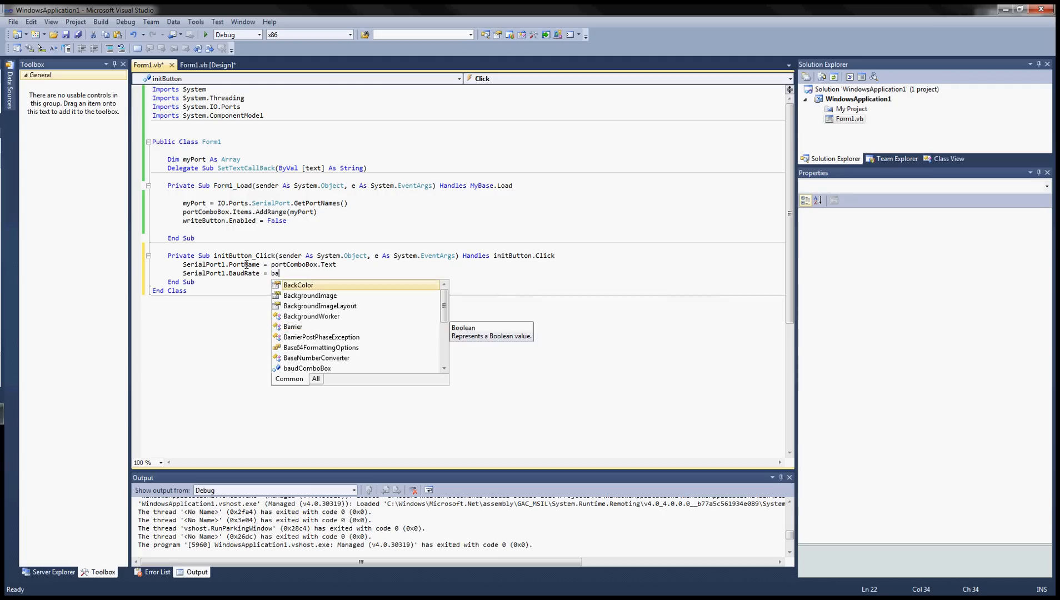
type("udComboBox.")
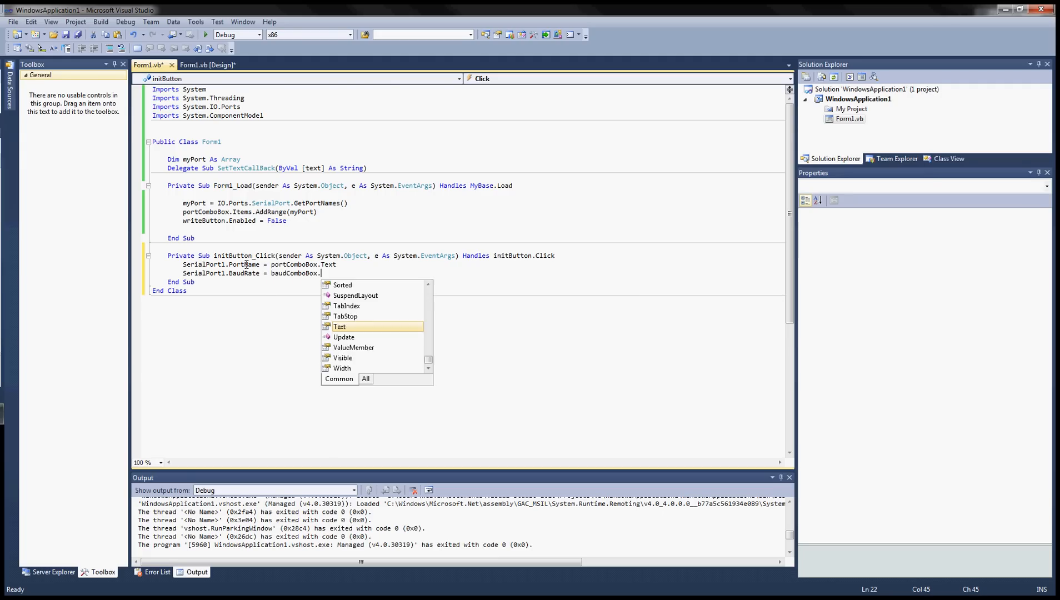
type("Text")
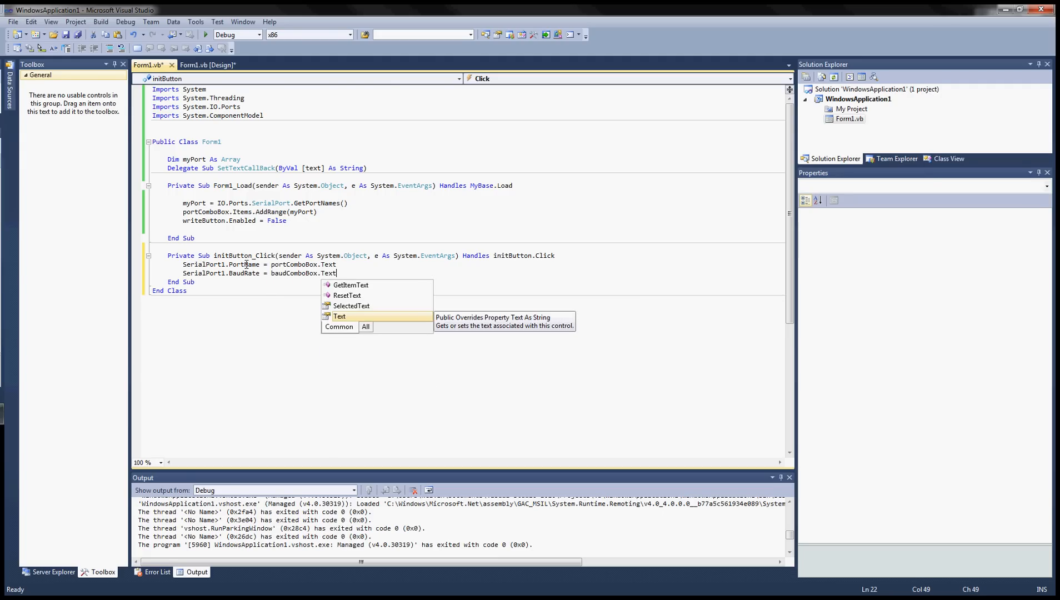
Add SerialPort1.Open() to open the port
type("SerialPort1.")
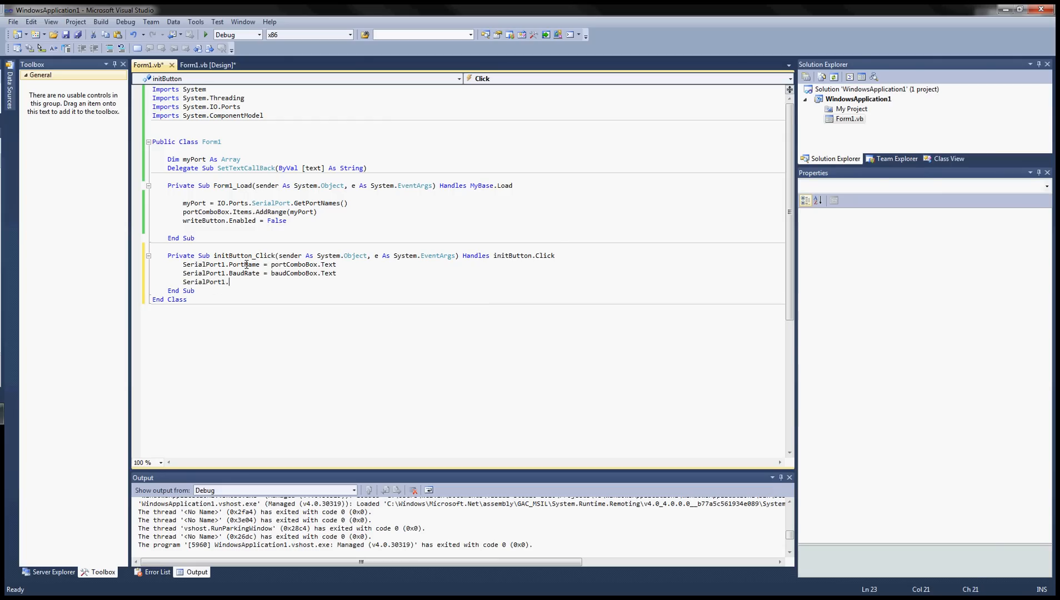
type("O")
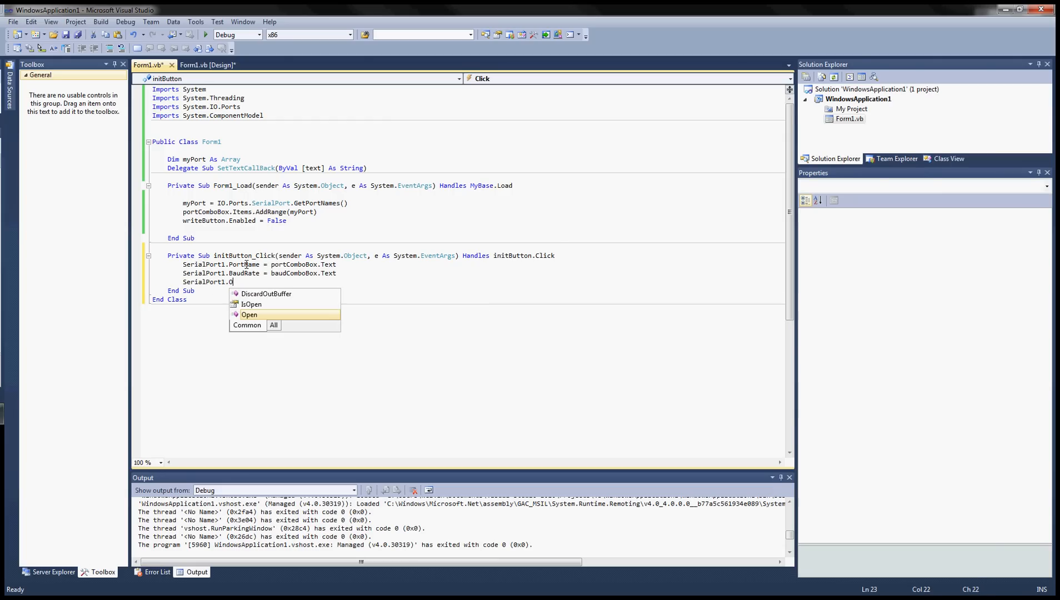
type("pen()")
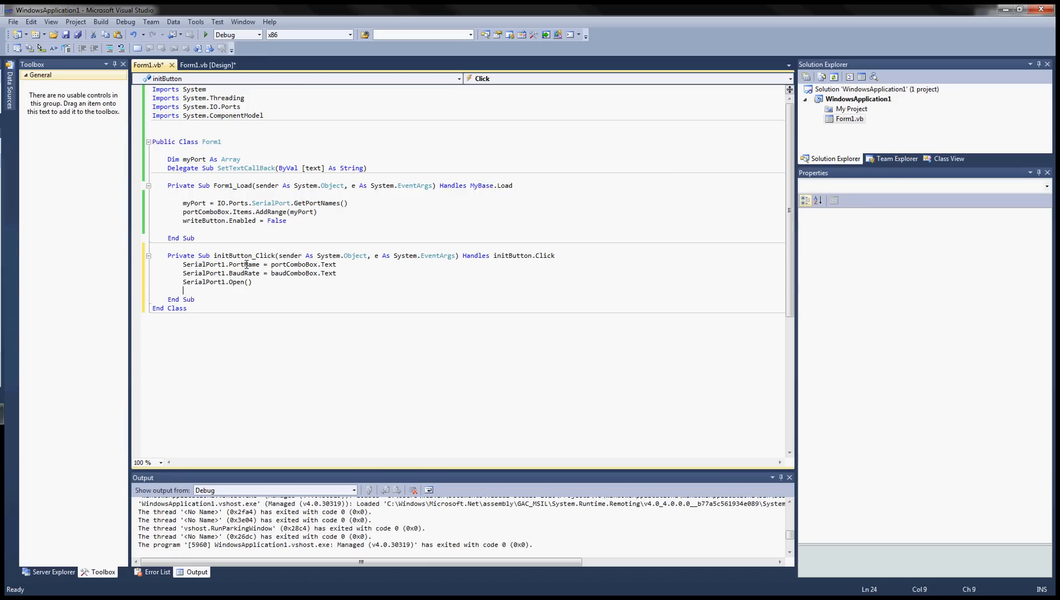
left_click(208, 64)
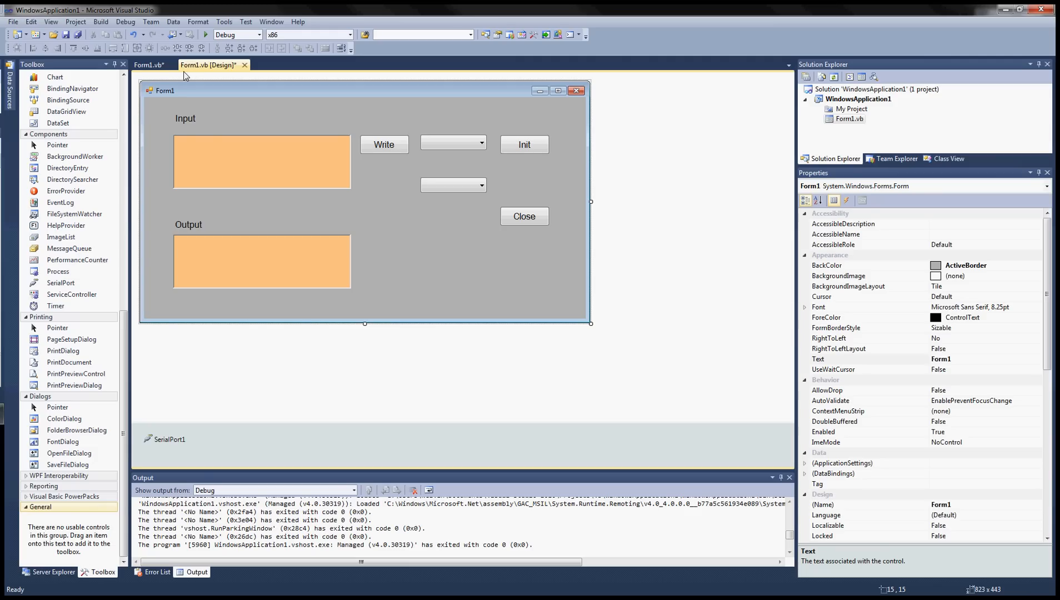
left_click(148, 64)
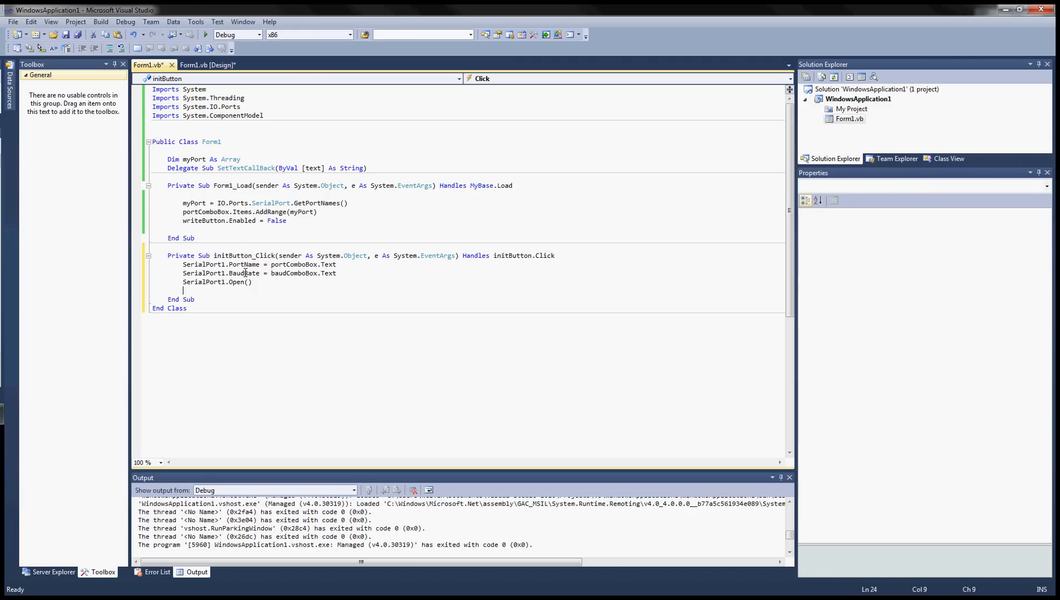
left_click(208, 65)
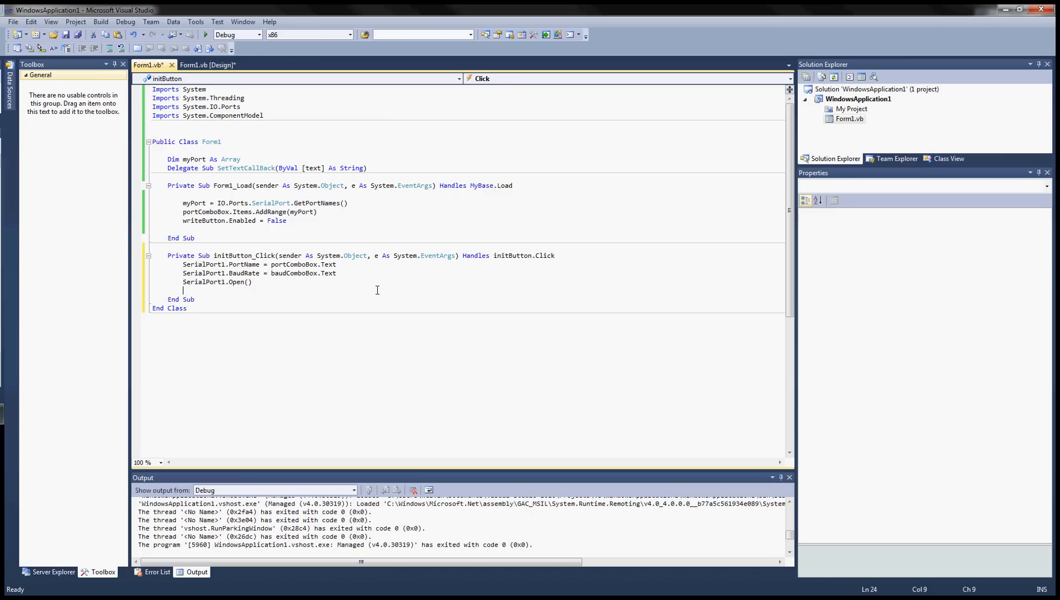
Add initButton.Enabled = False after opening the port
type("initButton")
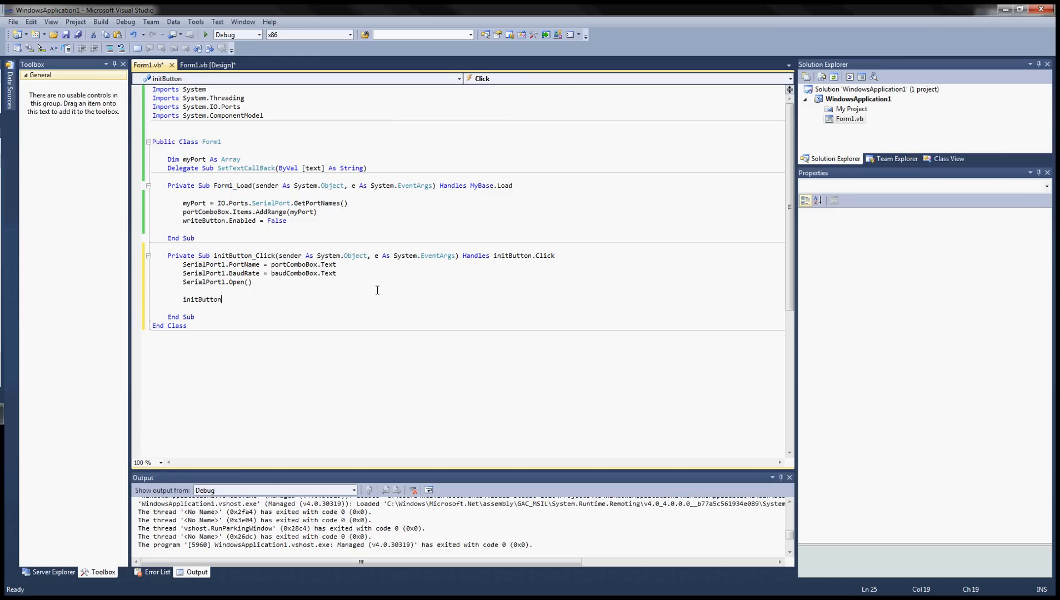
type(".Enabled =")
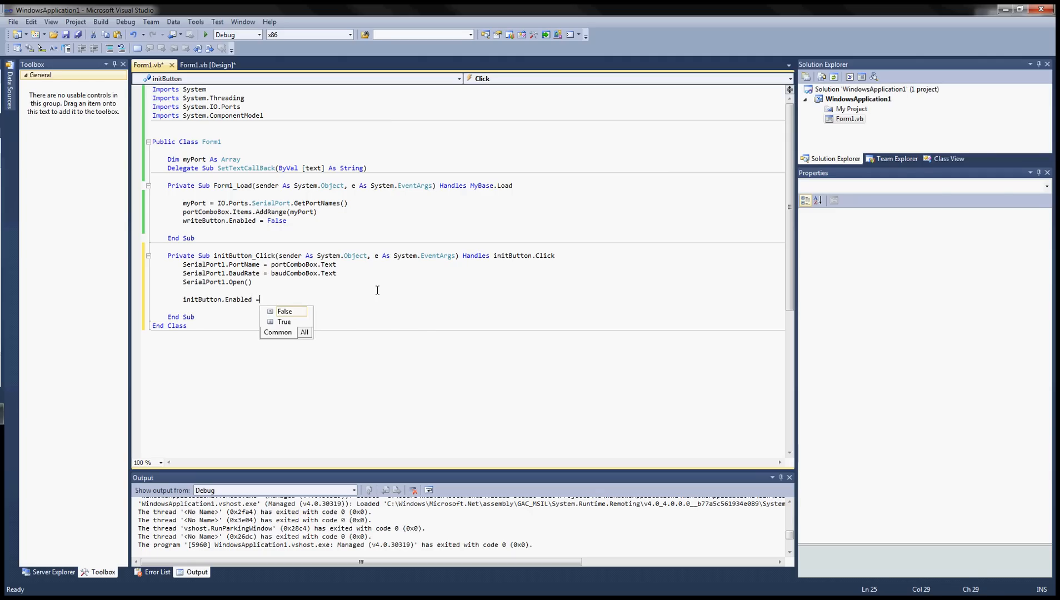
type("False")
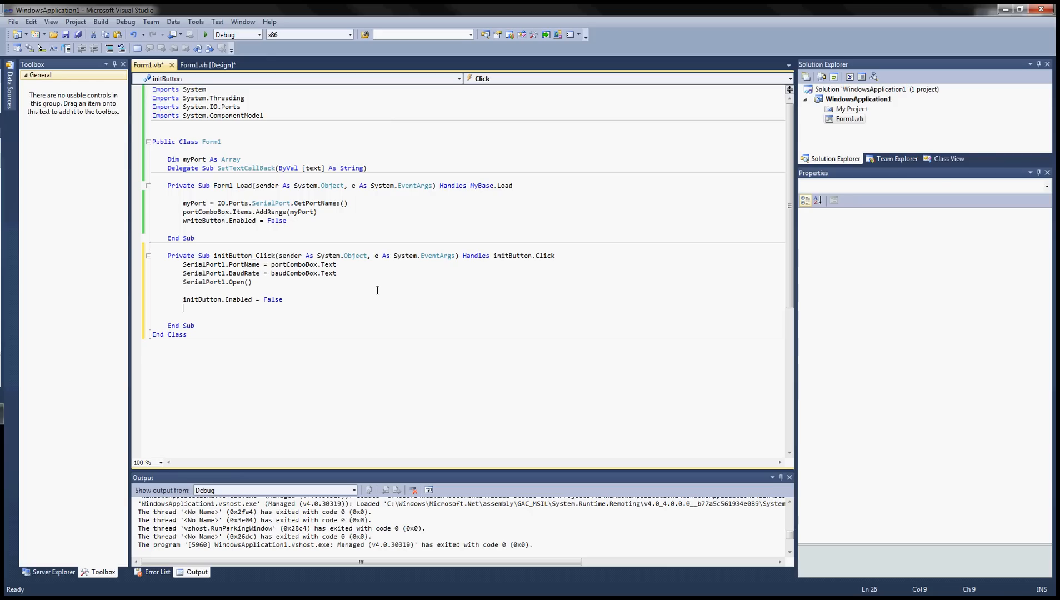
Add writeButton.Enabled = True and closeButton.Enabled = True, then return to the designer
type("wri")
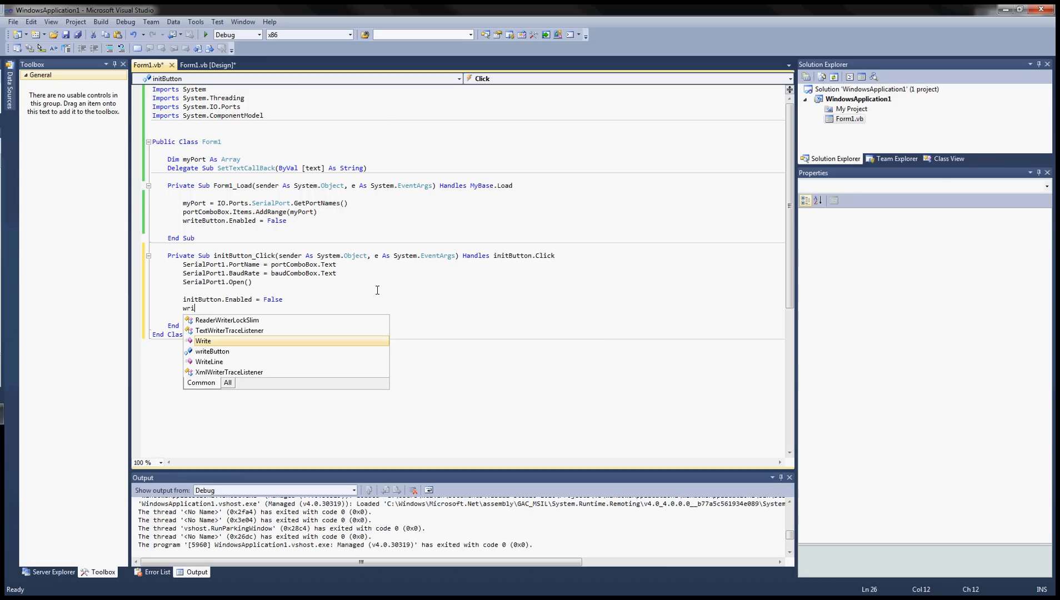
type("writeButton")
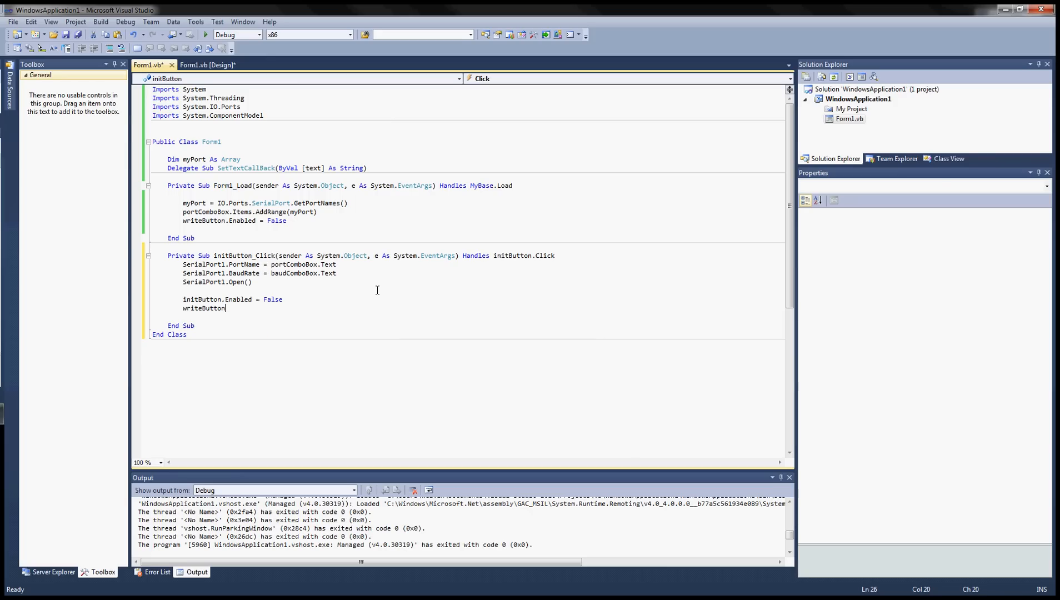
type(".")
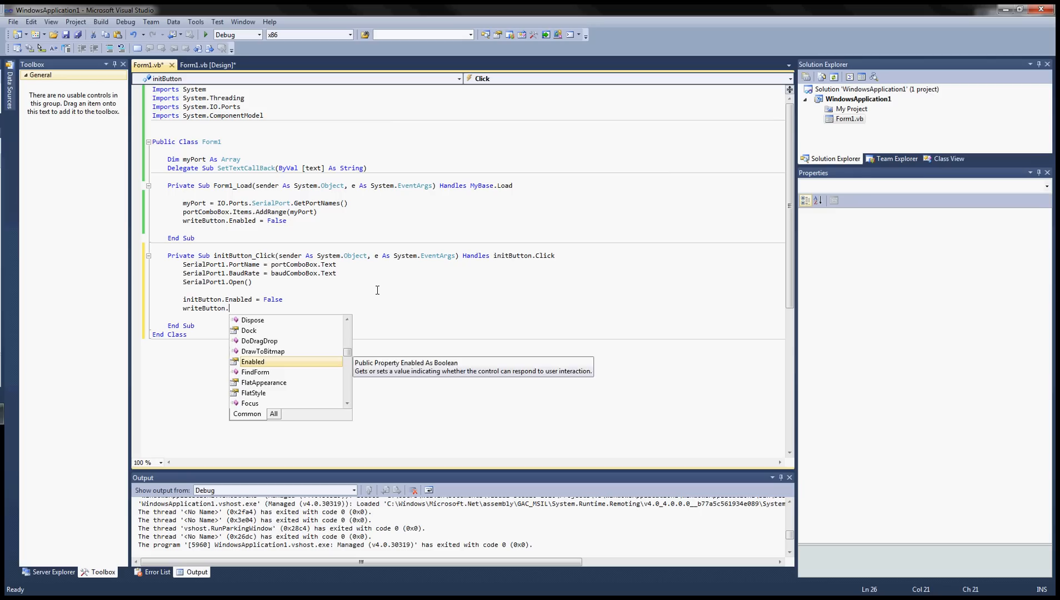
type("Enabled = True")
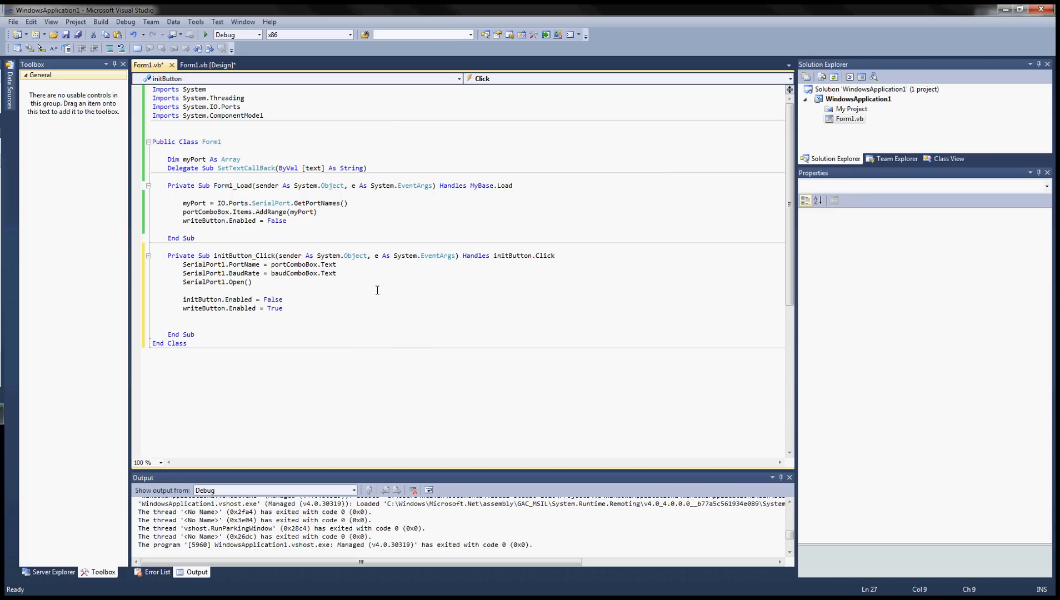
type("cls")
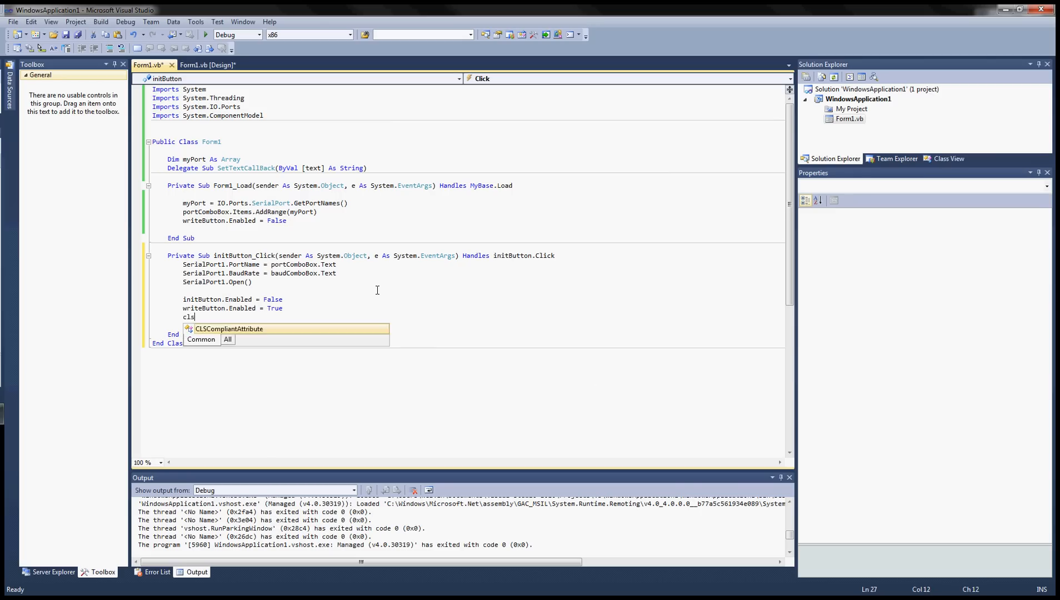
type("closeButton")
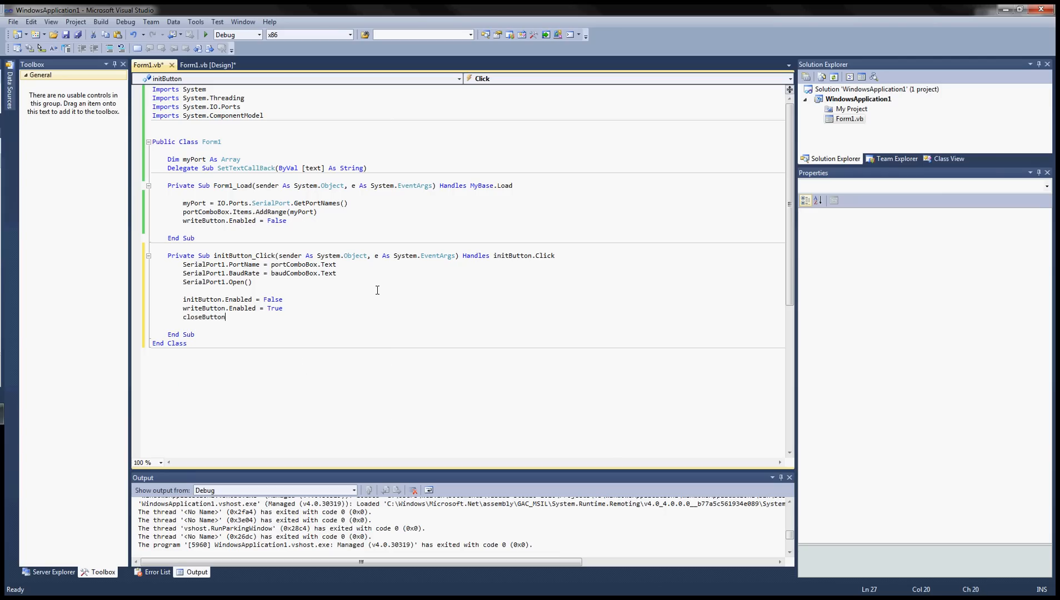
type(".Enabled = True")
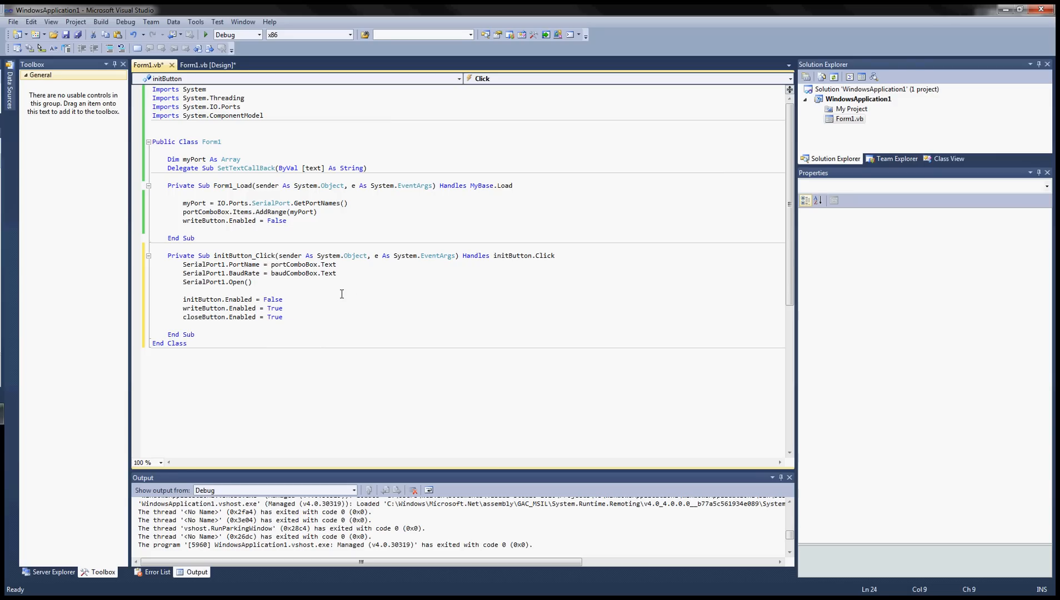
left_click(208, 64)
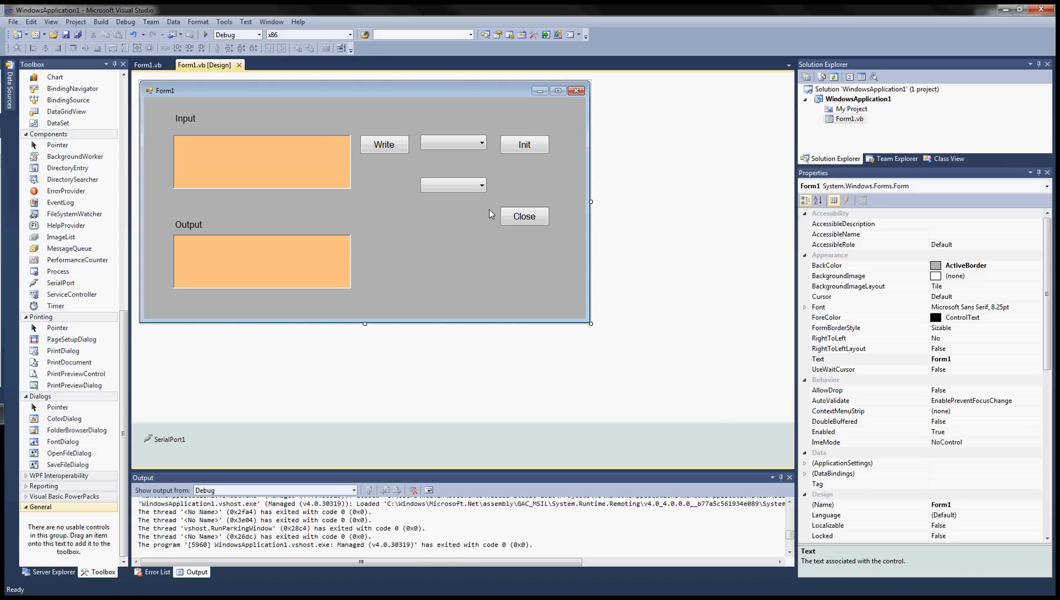
mouse_move(451, 149)
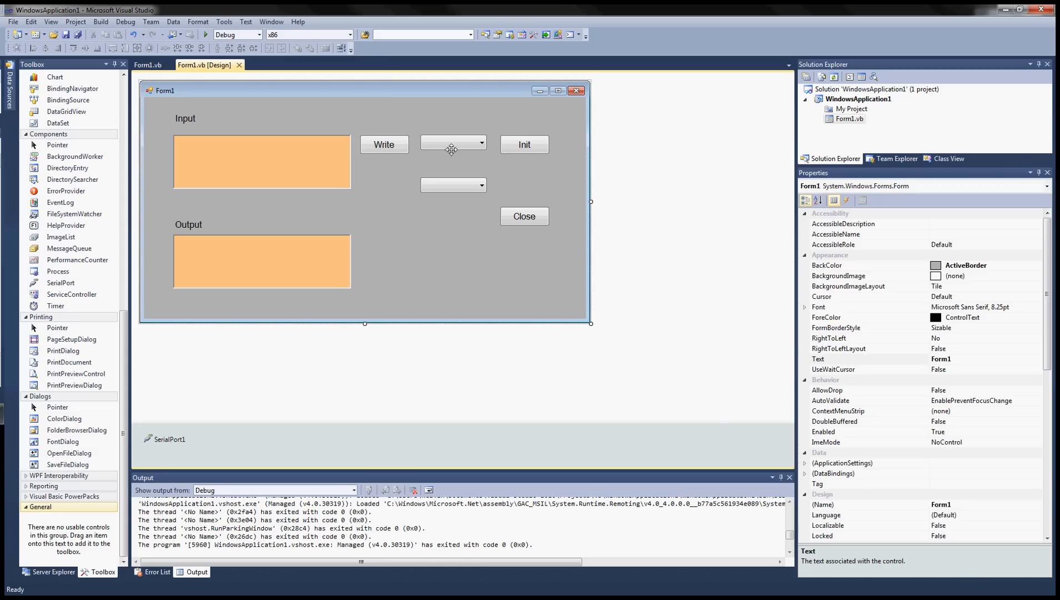
mouse_move(343, 101)
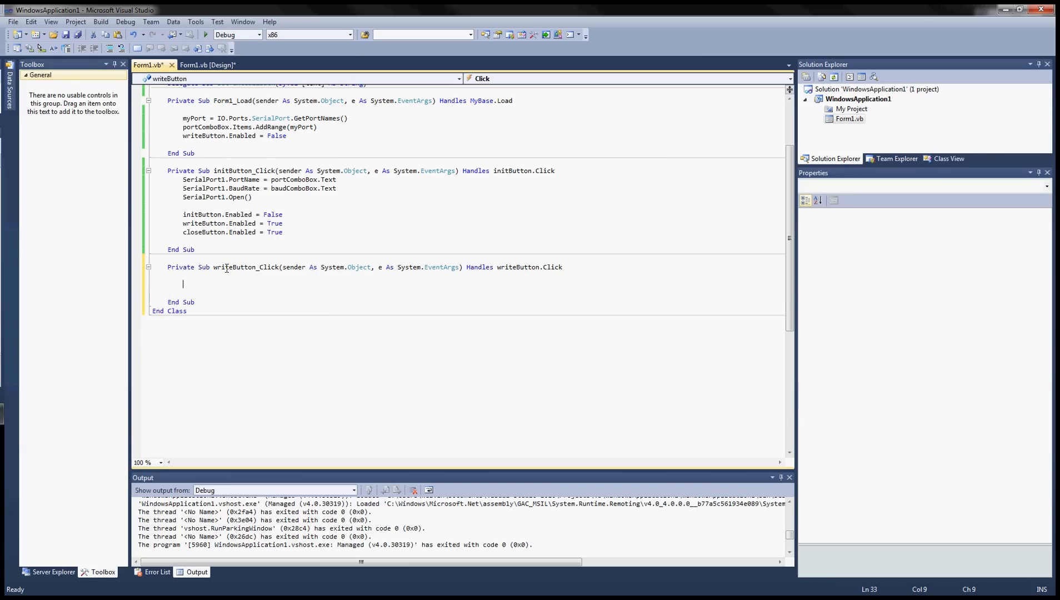
In writeButton_Click start SerialPort1.Write(input, pausing to check the input box name
type("SErial")
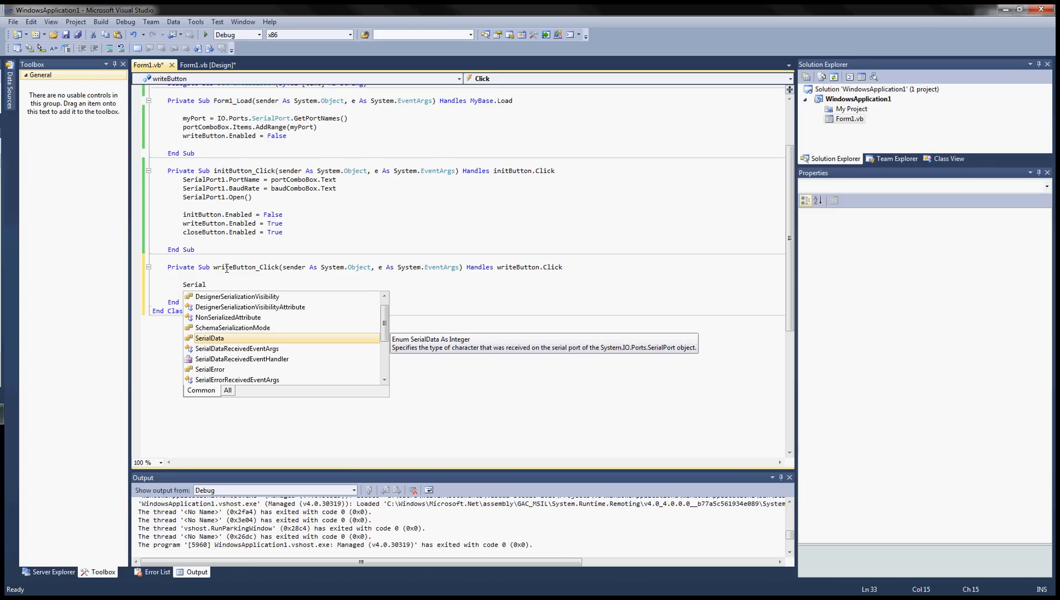
type("Port1.")
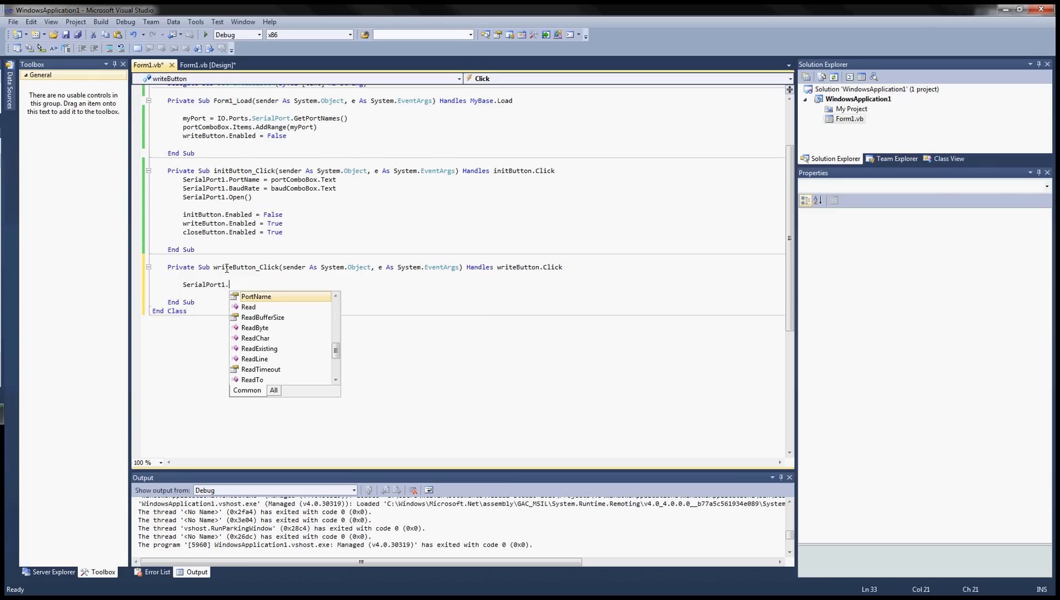
type("Write")
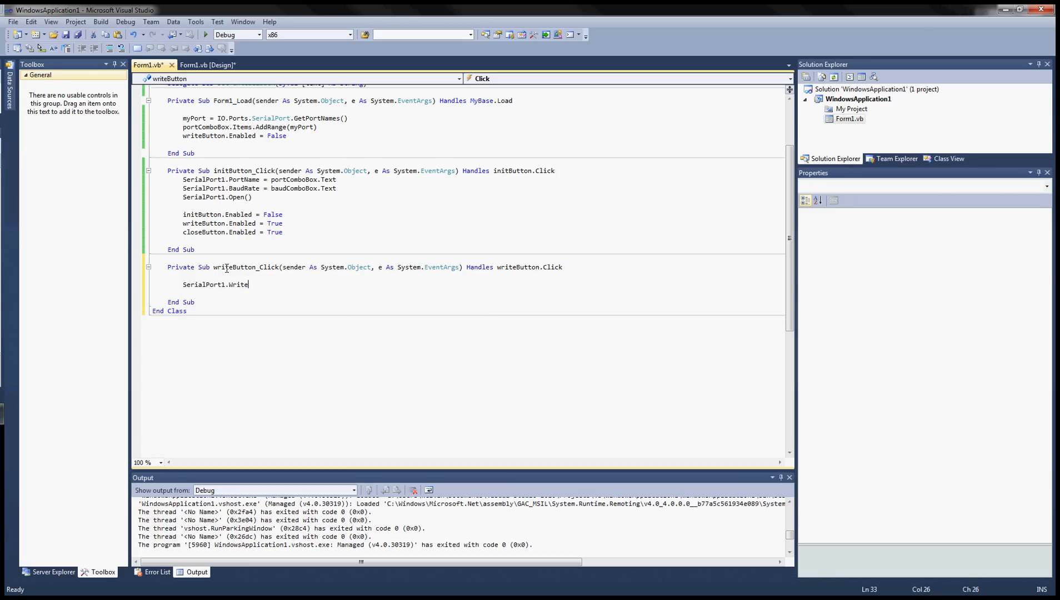
type("(")
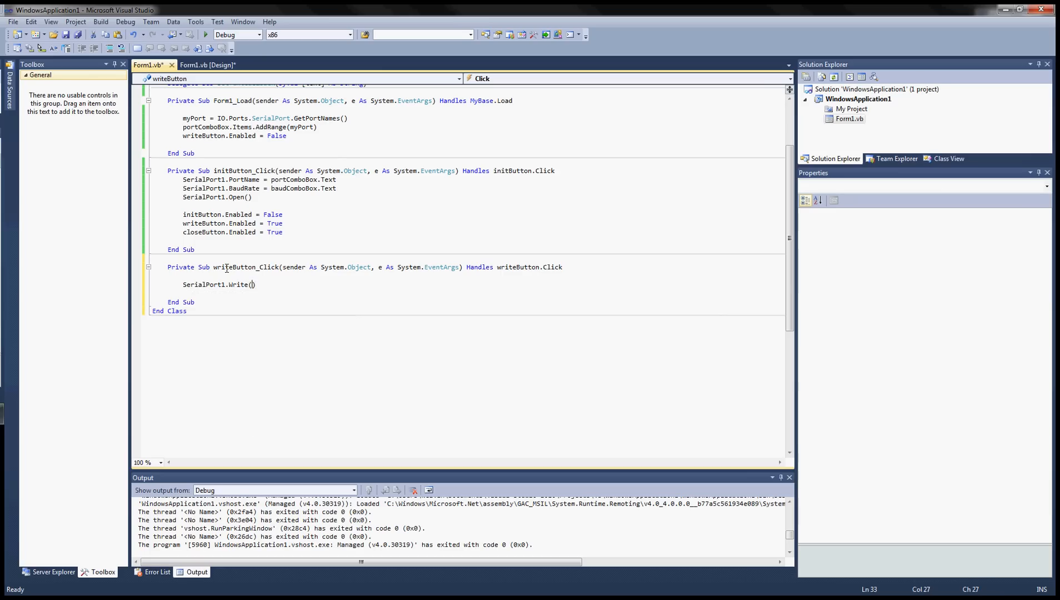
type("inputRi")
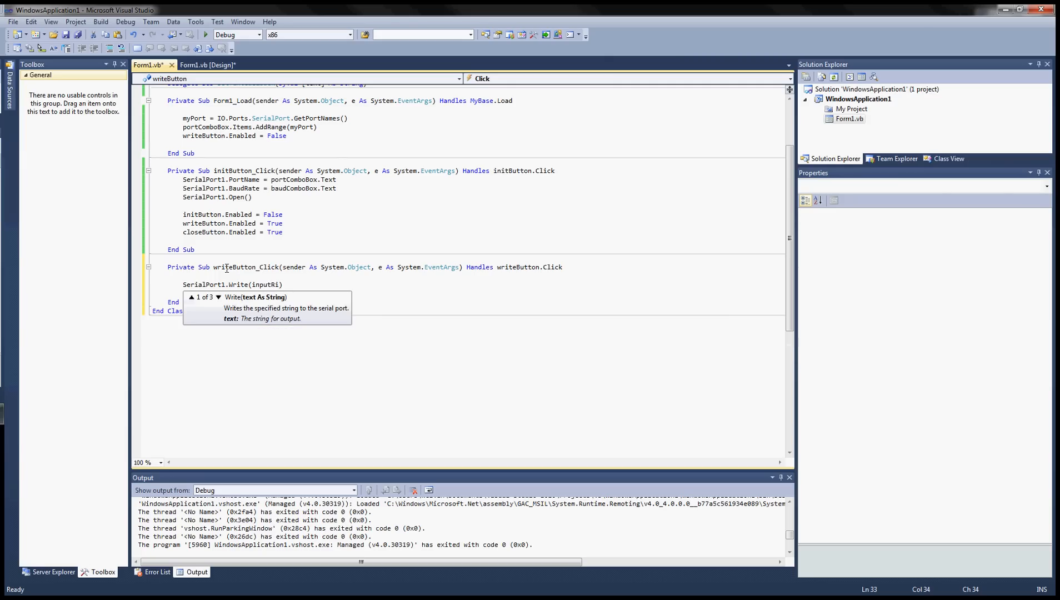
key("BackSpace")
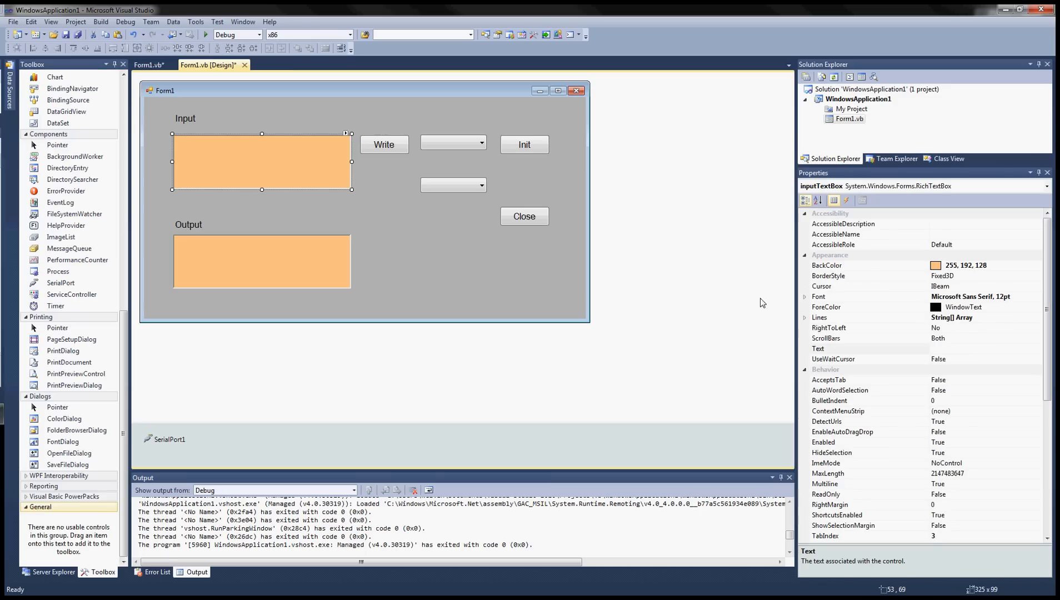
Complete SerialPort1.Write(inputTextBox.Text & vbCr) and save the code
scroll("down", 3)
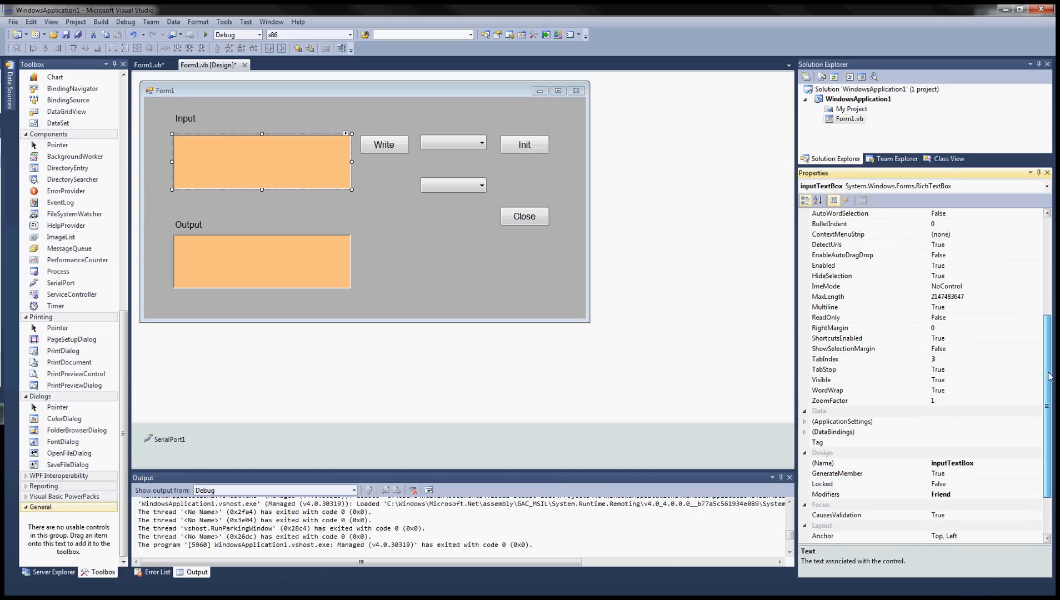
left_click(147, 65)
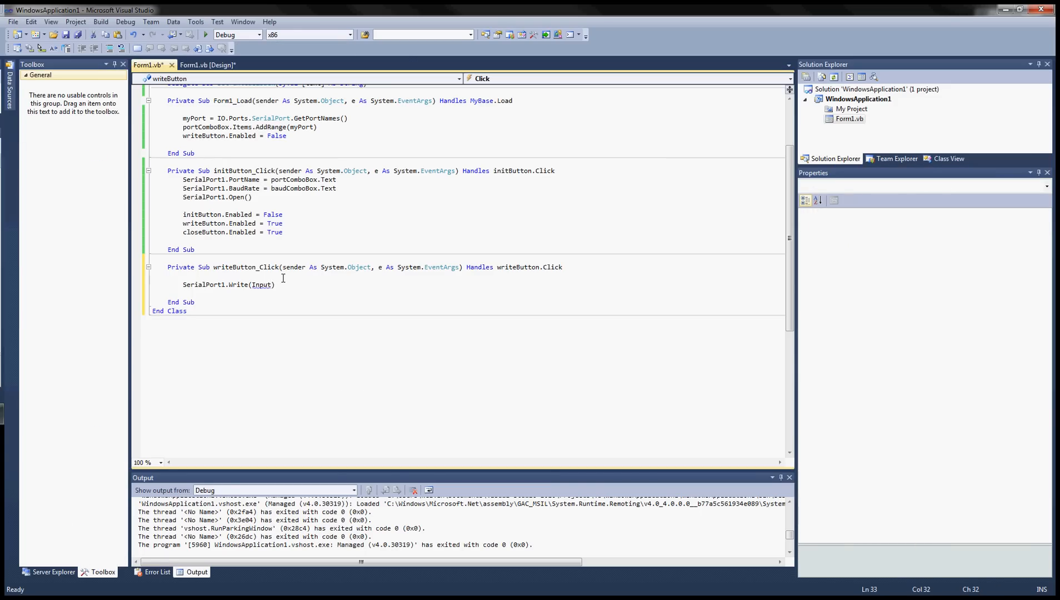
left_click(262, 283)
type("i")
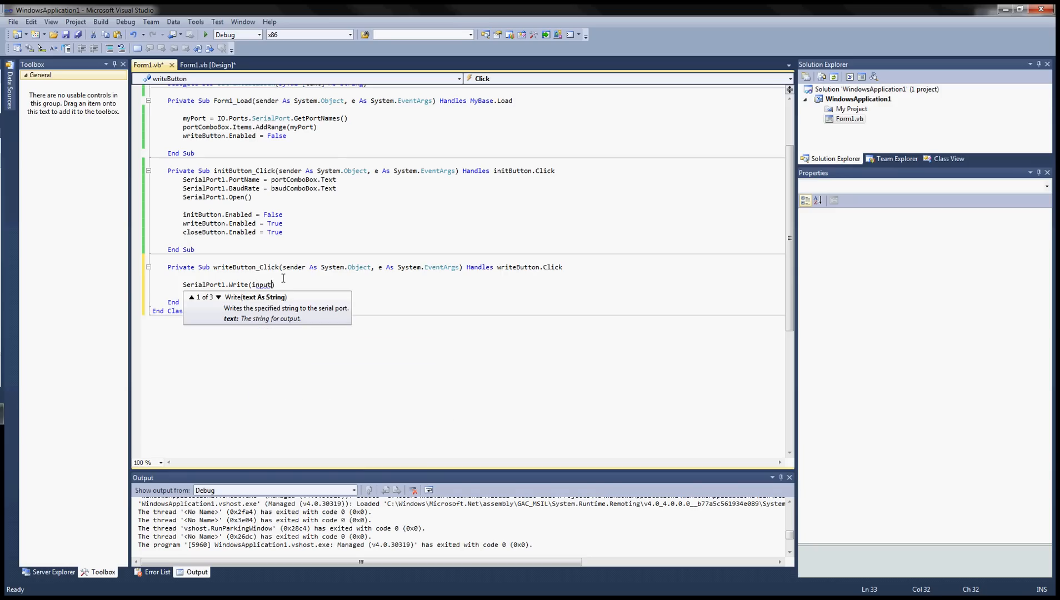
type("TextBox")
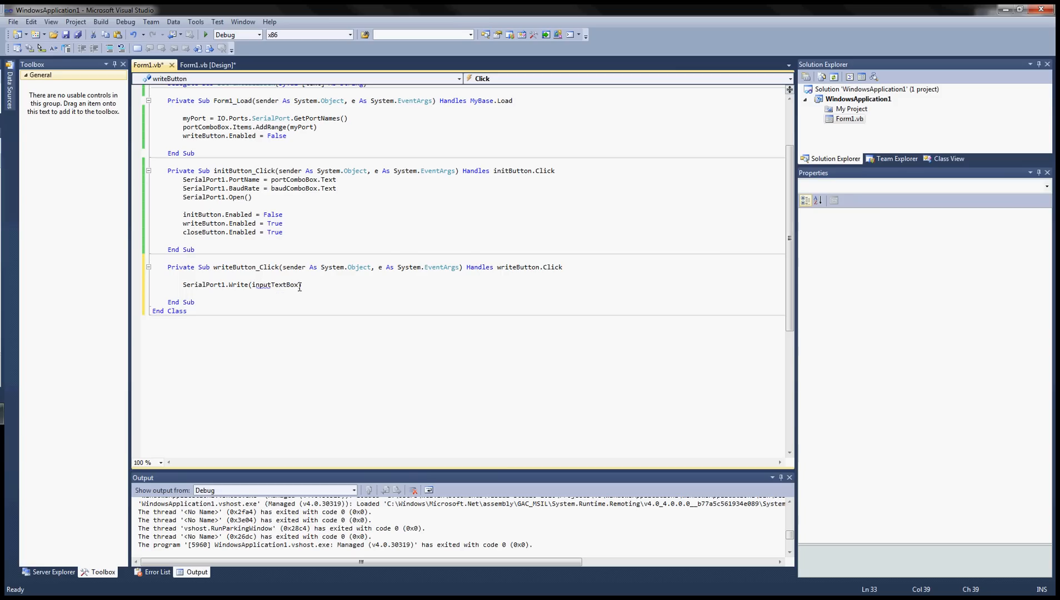
type(".Text )")
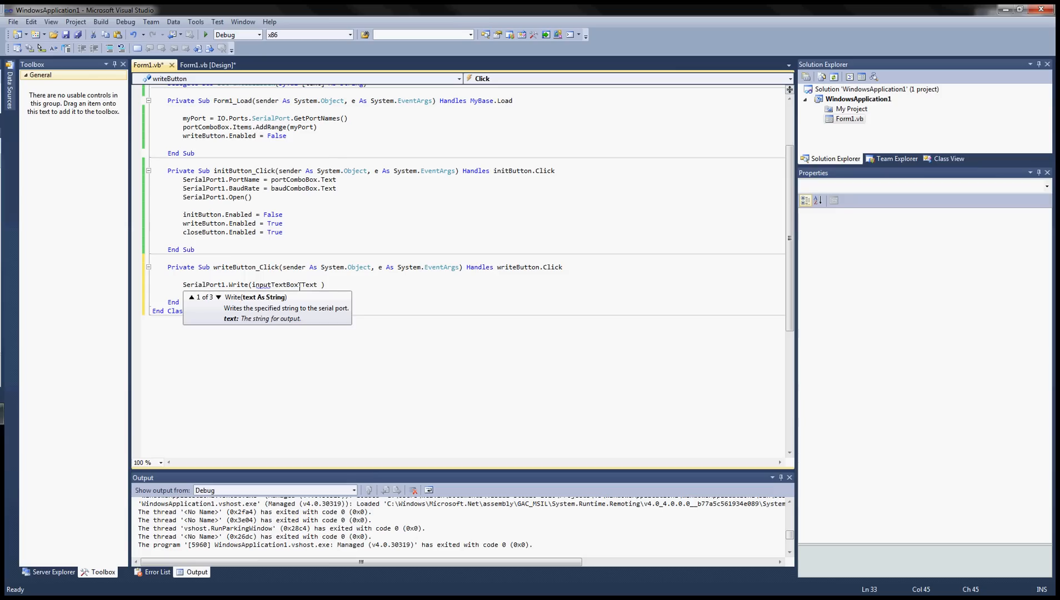
type("& v")
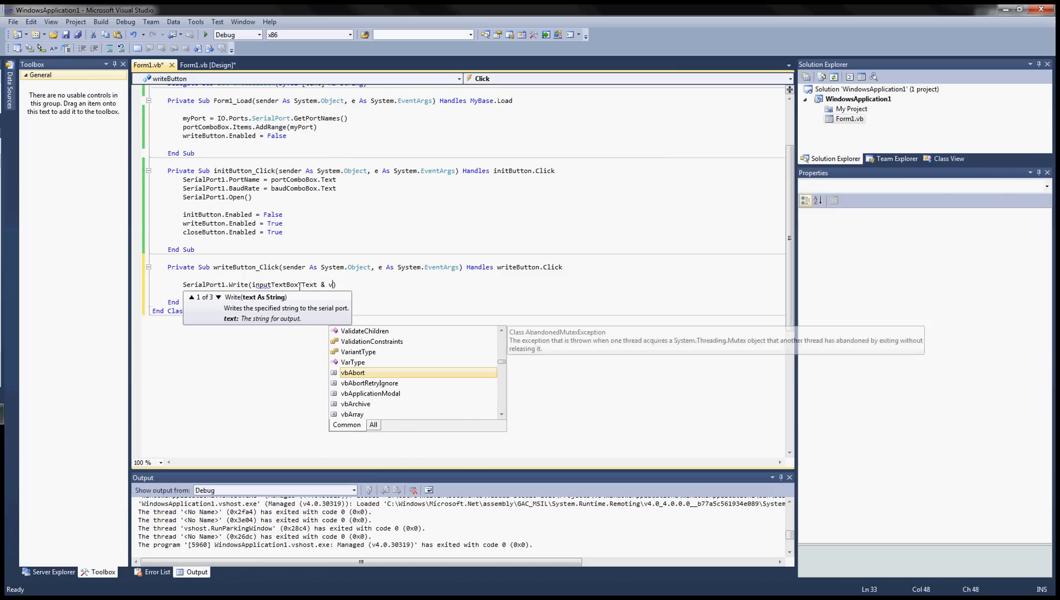
type("bCr")
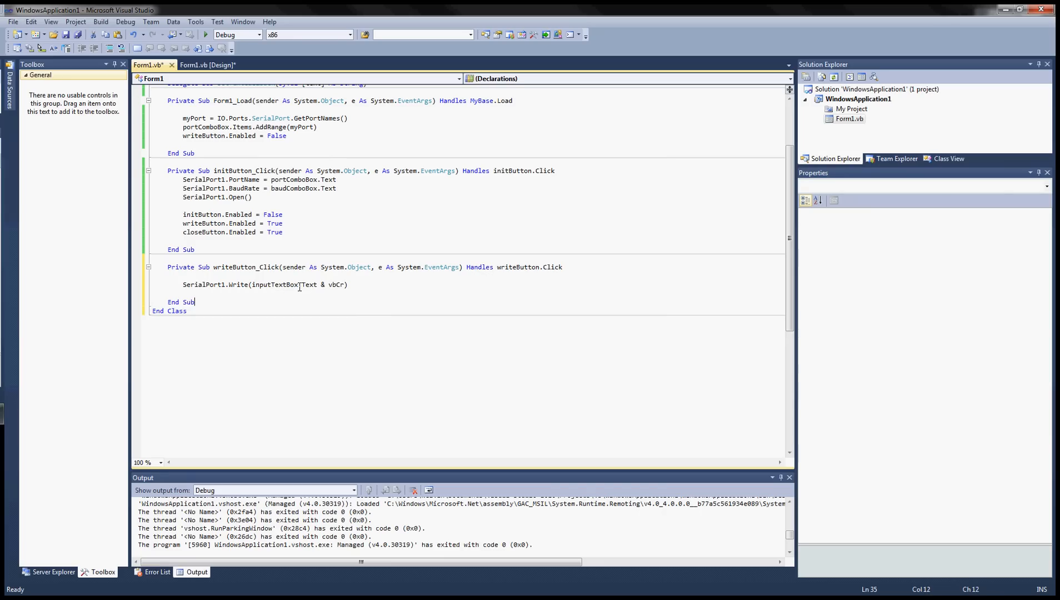
key("ctrl+s")
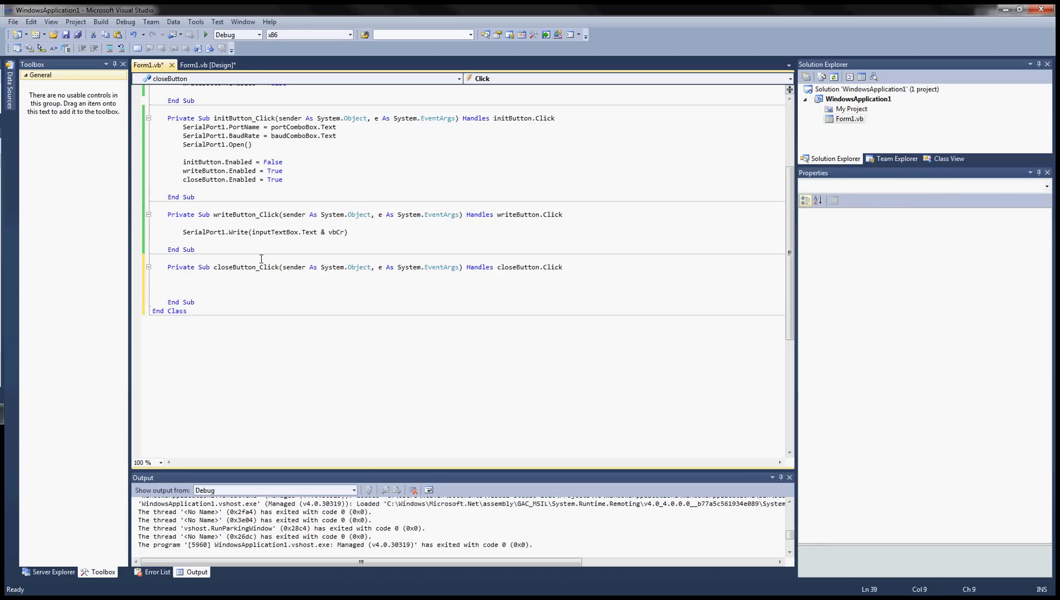
Write SerialPort1.Close() and copy the three Enabled lines from the Init handler
type("SE")
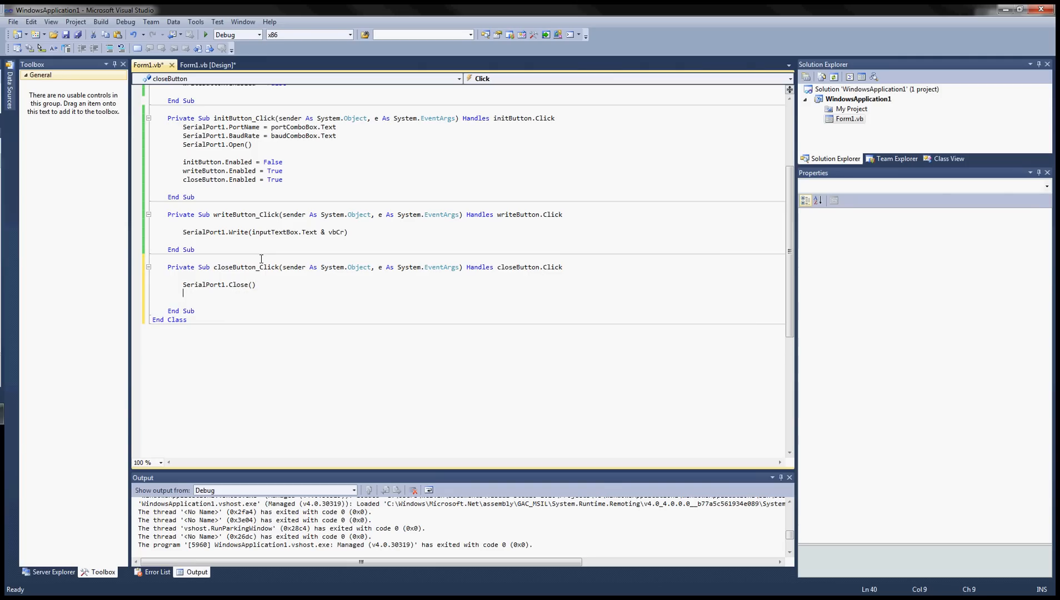
left_click_drag(183, 161, 282, 180)
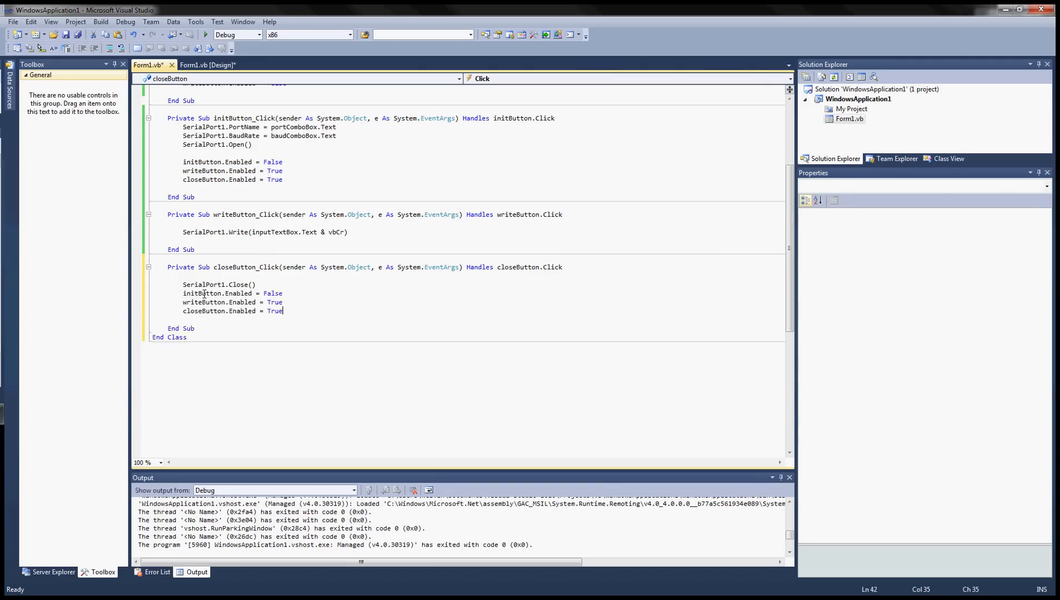
Set initButton True, writeButton False and closeButton False in closeButton_Click, then save
double_click(273, 292)
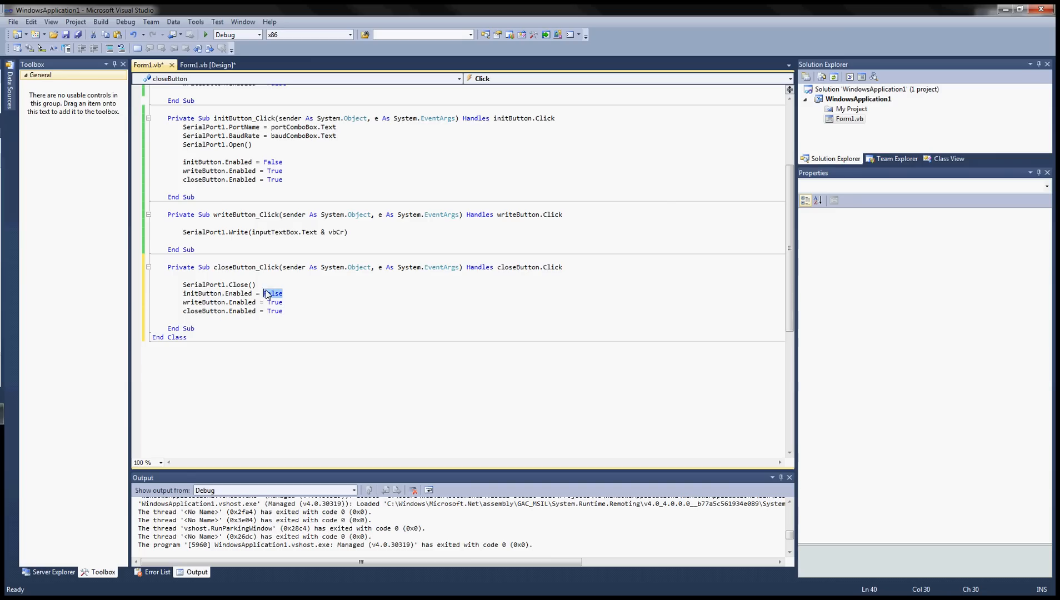
type("True")
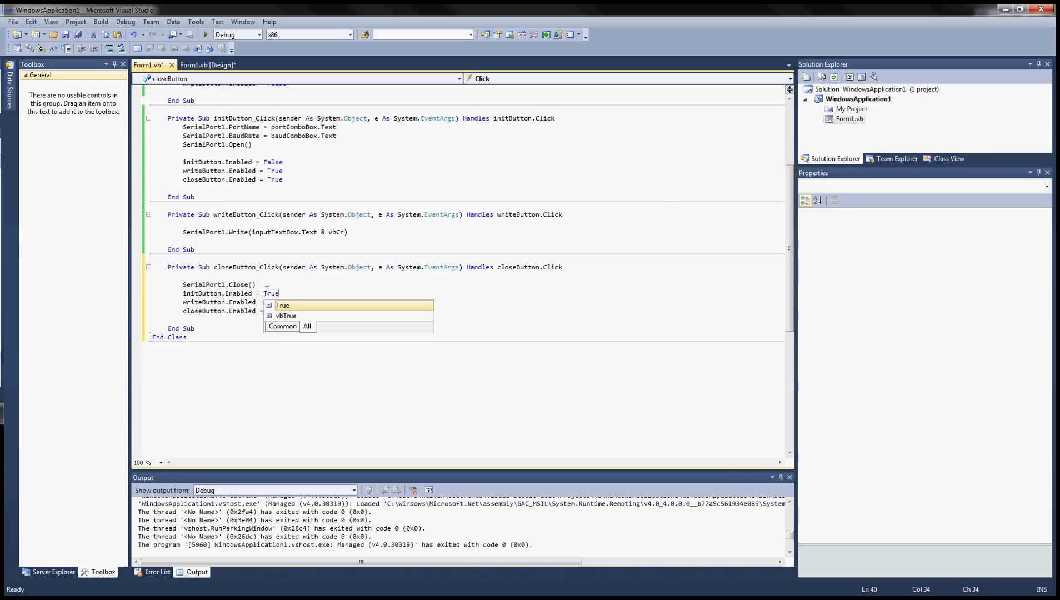
key("enter")
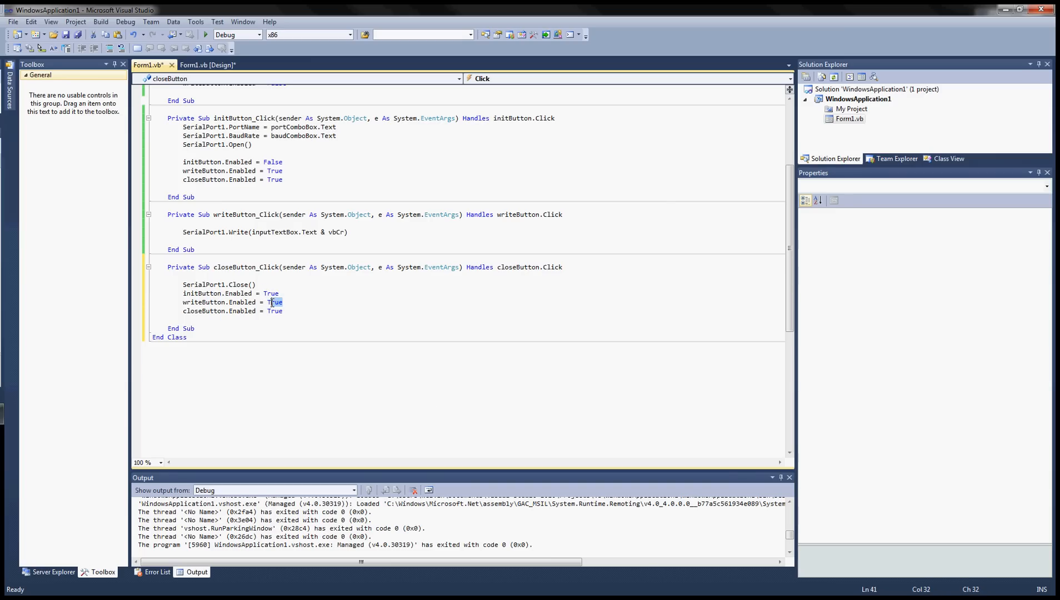
type("Fl")
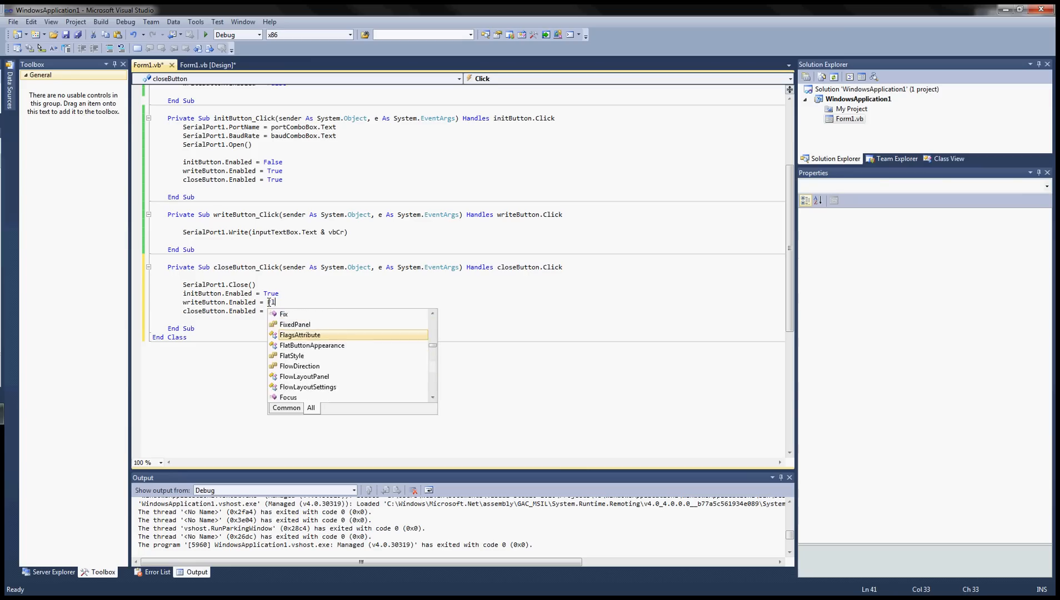
type("False")
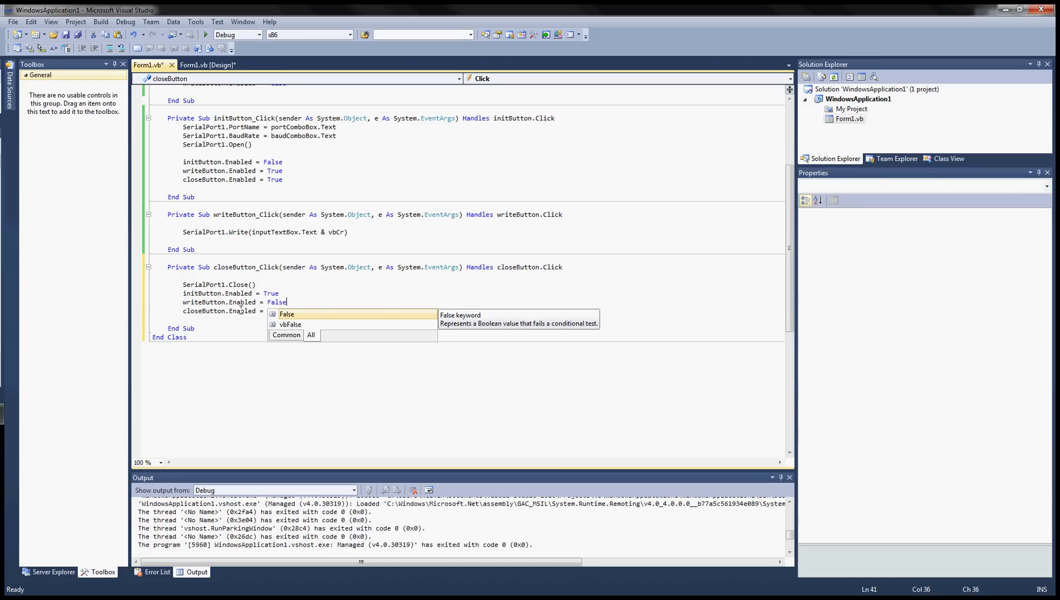
type("True")
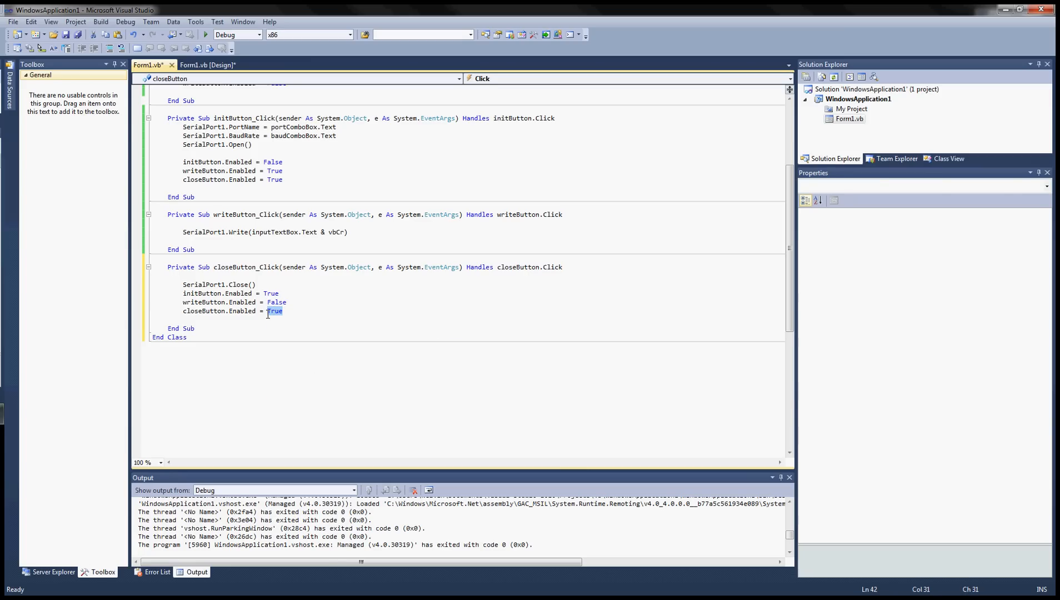
type("False")
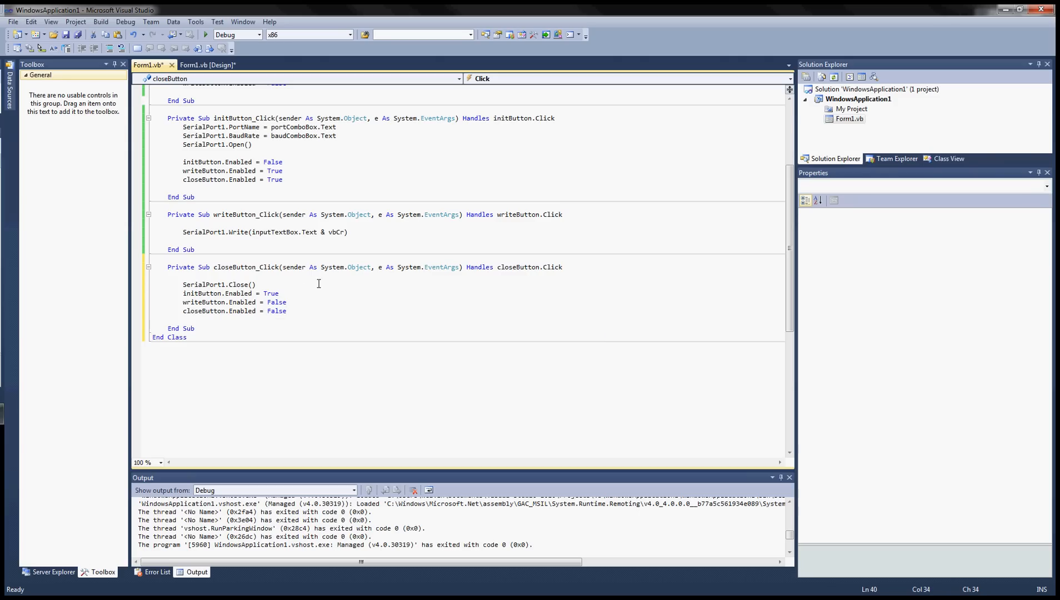
key("ctrl+s")
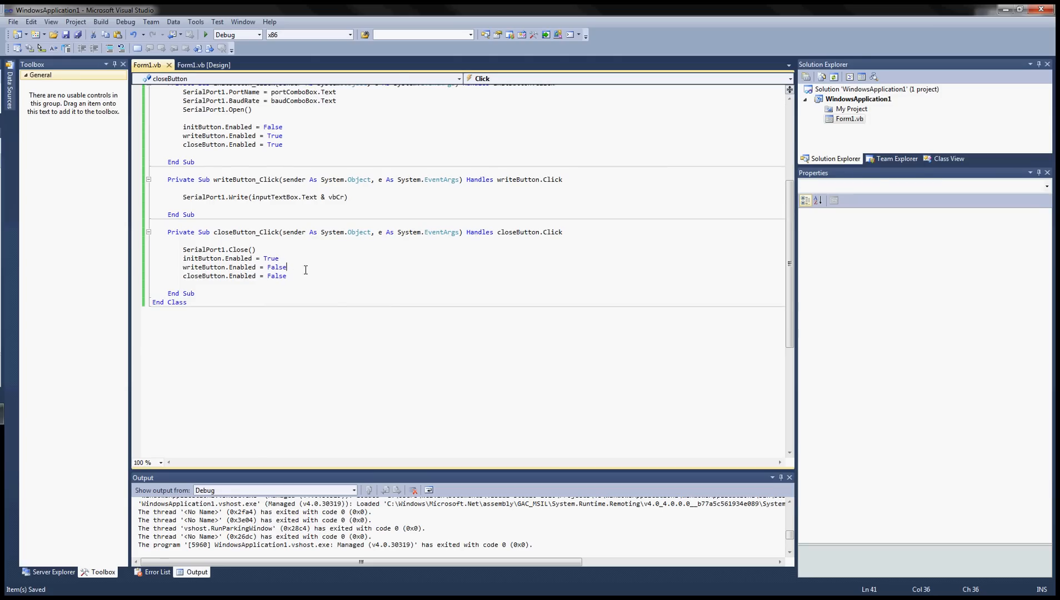
mouse_move(302, 225)
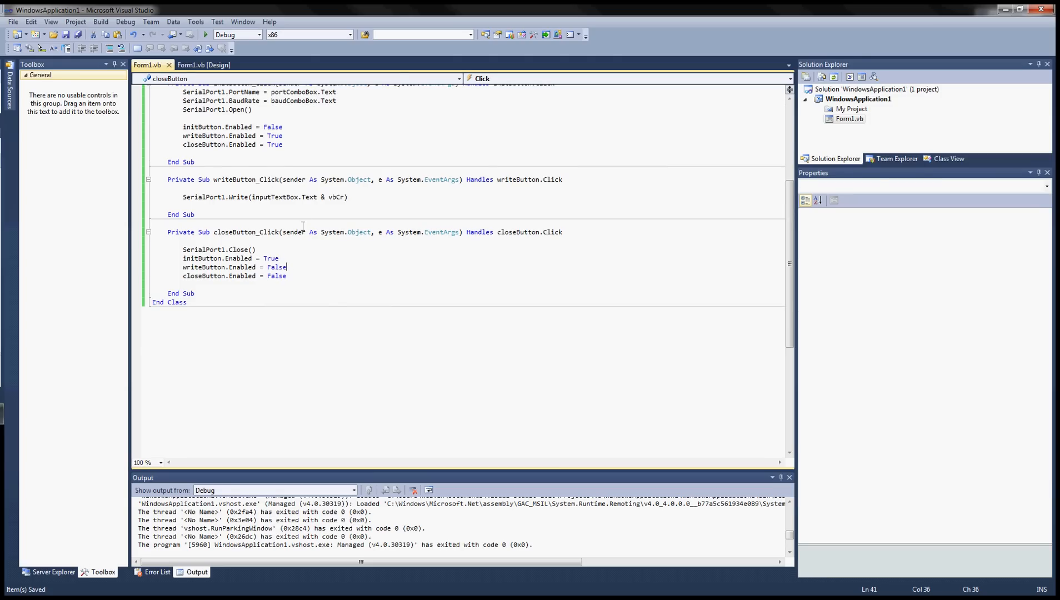
Start the application under the debugger
left_click(205, 64)
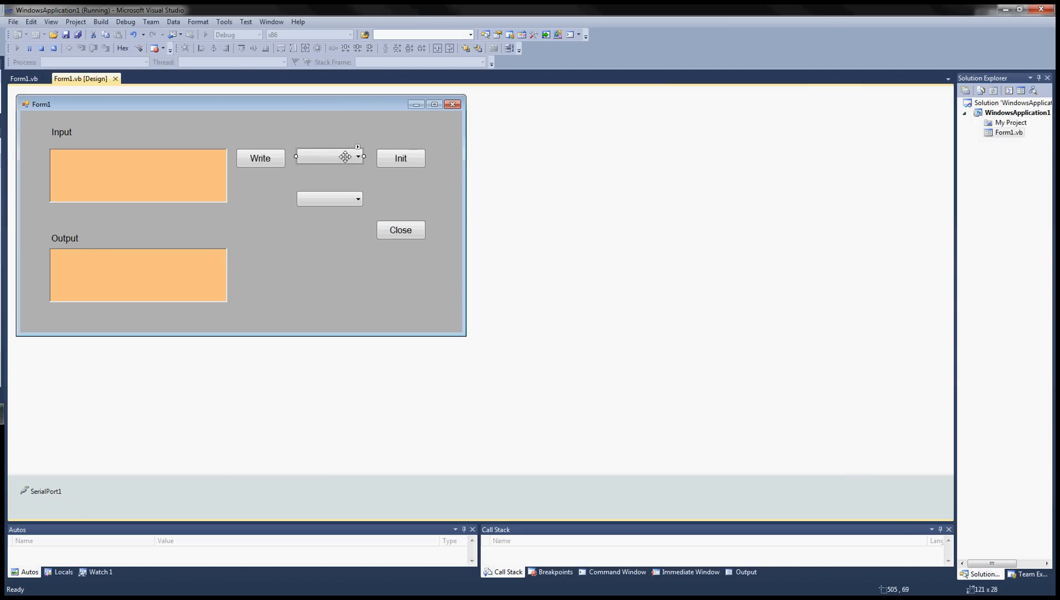
In the running form choose COM6 at 9600 baud, Init the port and type test text
left_click_drag(329, 157, 329, 197)
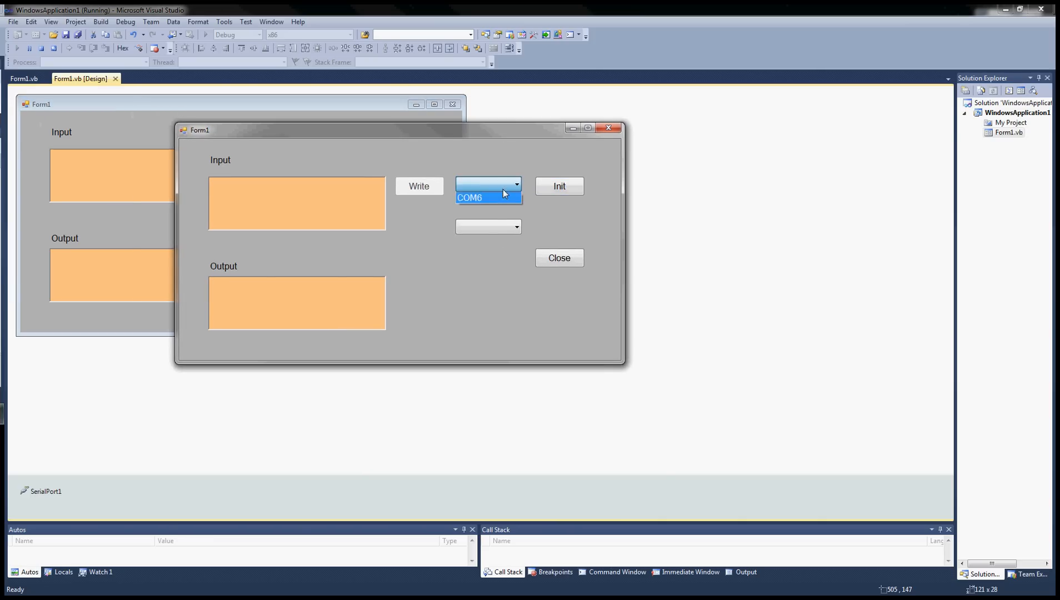
left_click(483, 197)
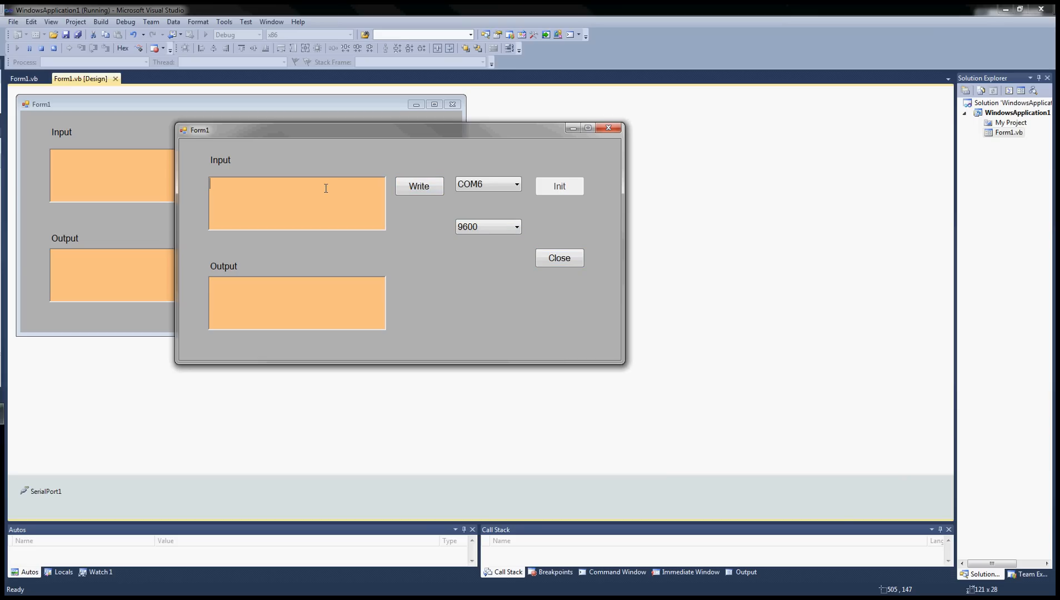
type("fdfdsfdsf")
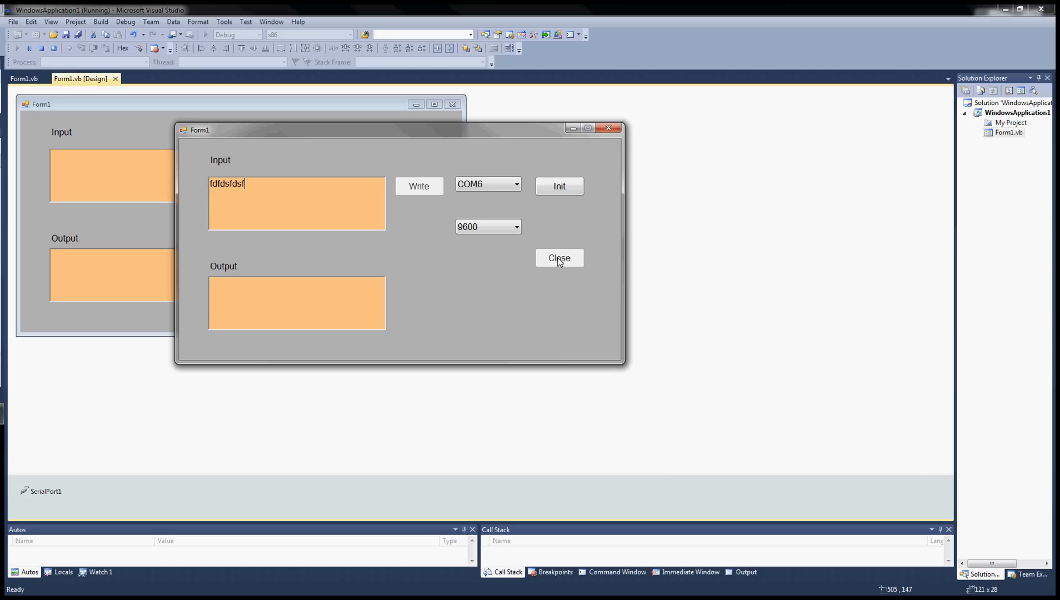
mouse_move(558, 186)
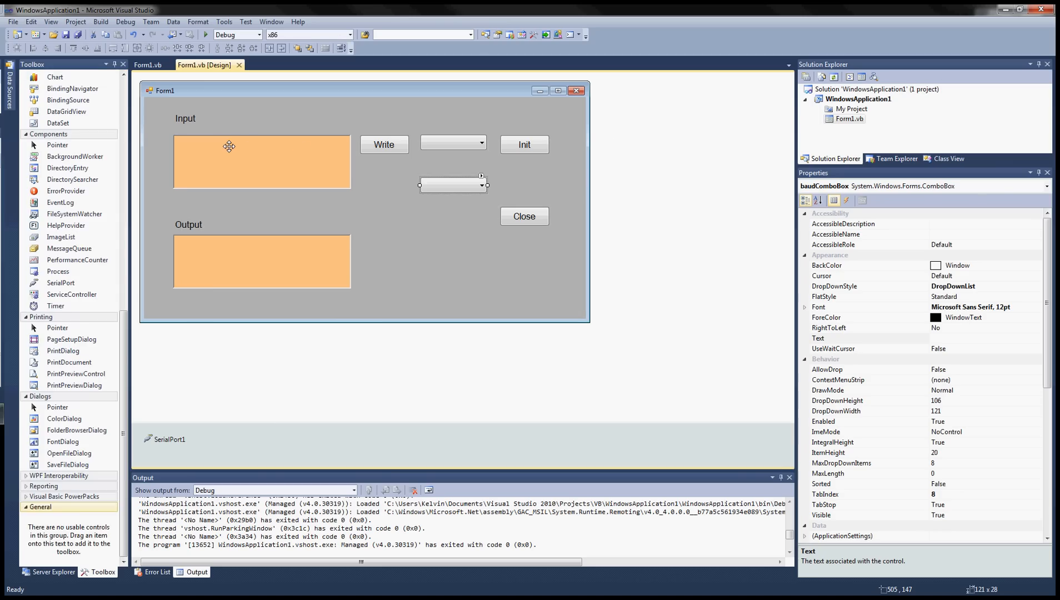
mouse_move(252, 247)
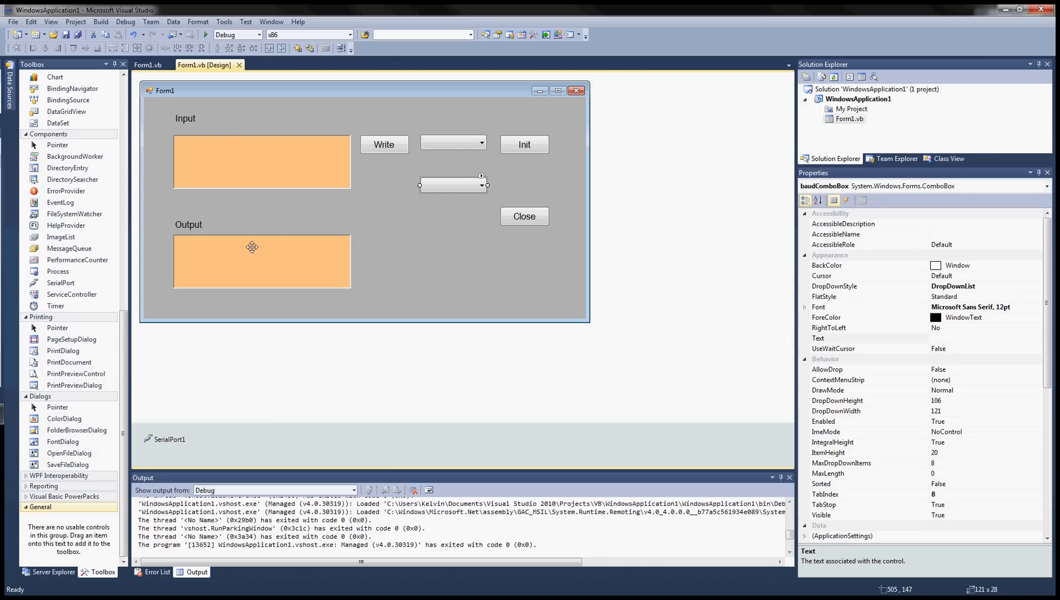
mouse_move(255, 264)
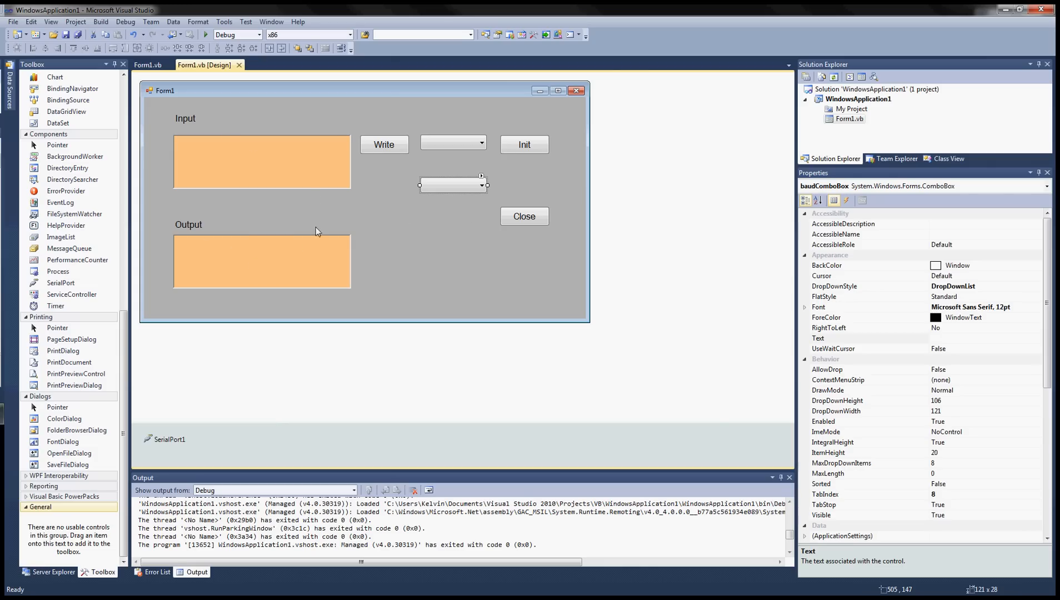
mouse_move(320, 195)
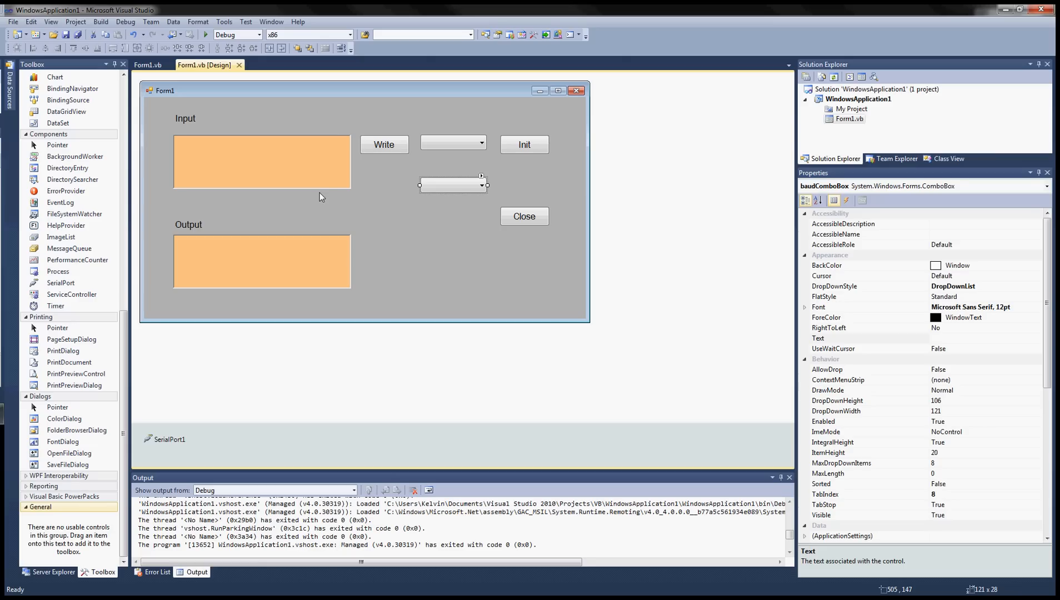
mouse_move(395, 255)
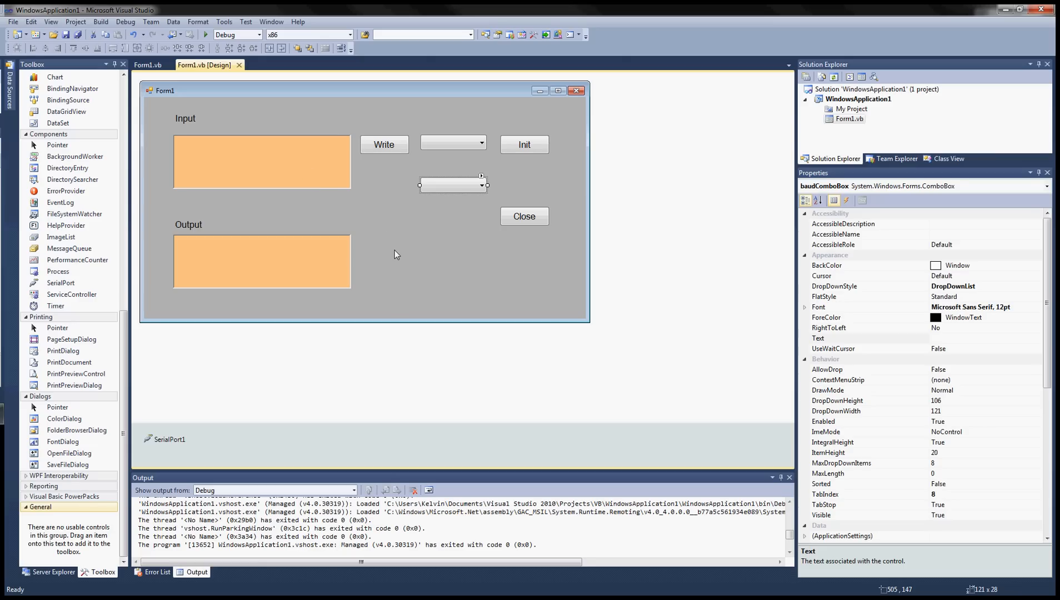